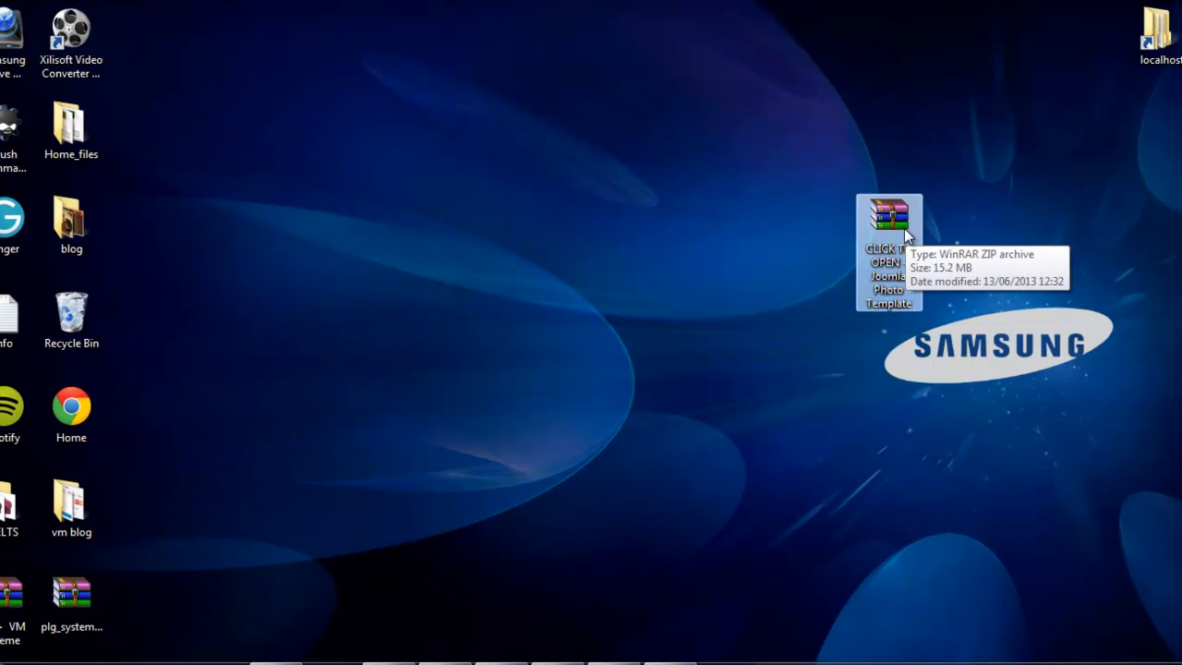
{"action": "mouse_move", "coordinate": [916, 238]}
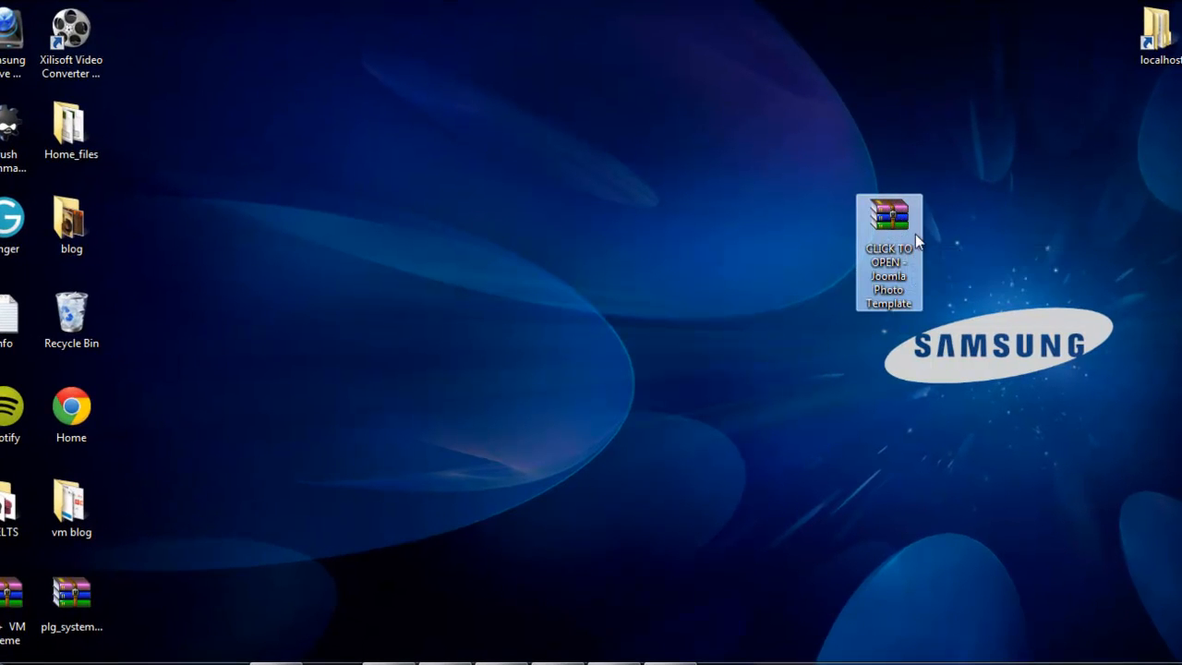
{"action": "mouse_move", "coordinate": [888, 226]}
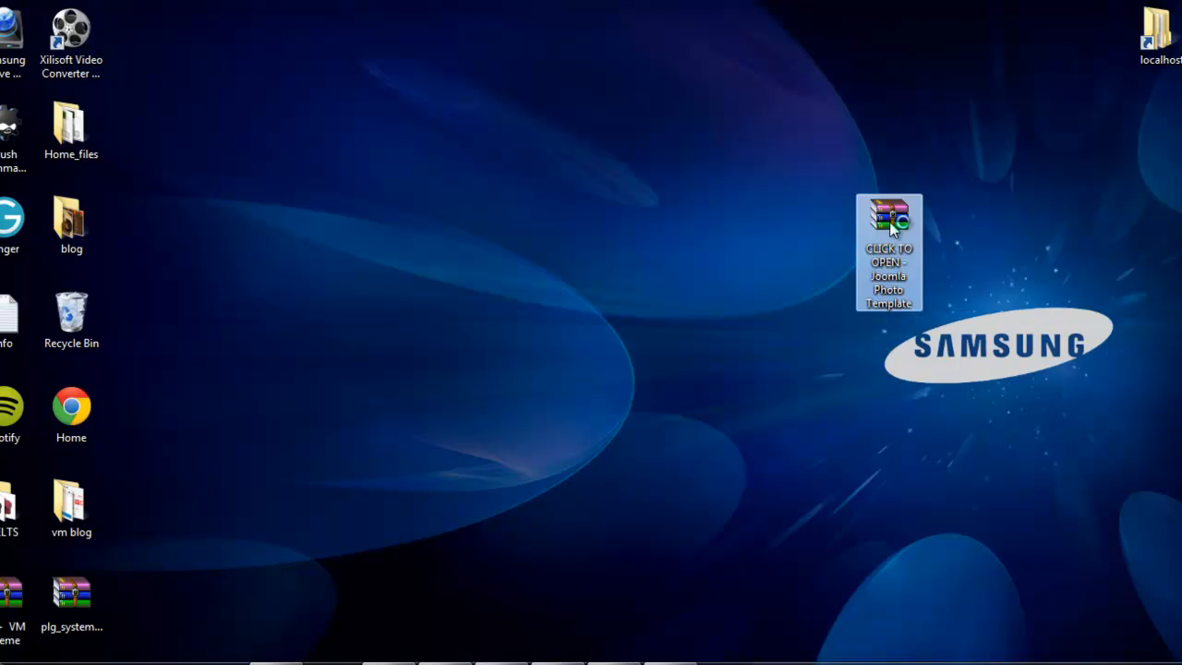
- Open the Joomla Photo Template zip in WinRAR to view the folder inside
{"action": "double_click", "coordinate": [888, 222]}
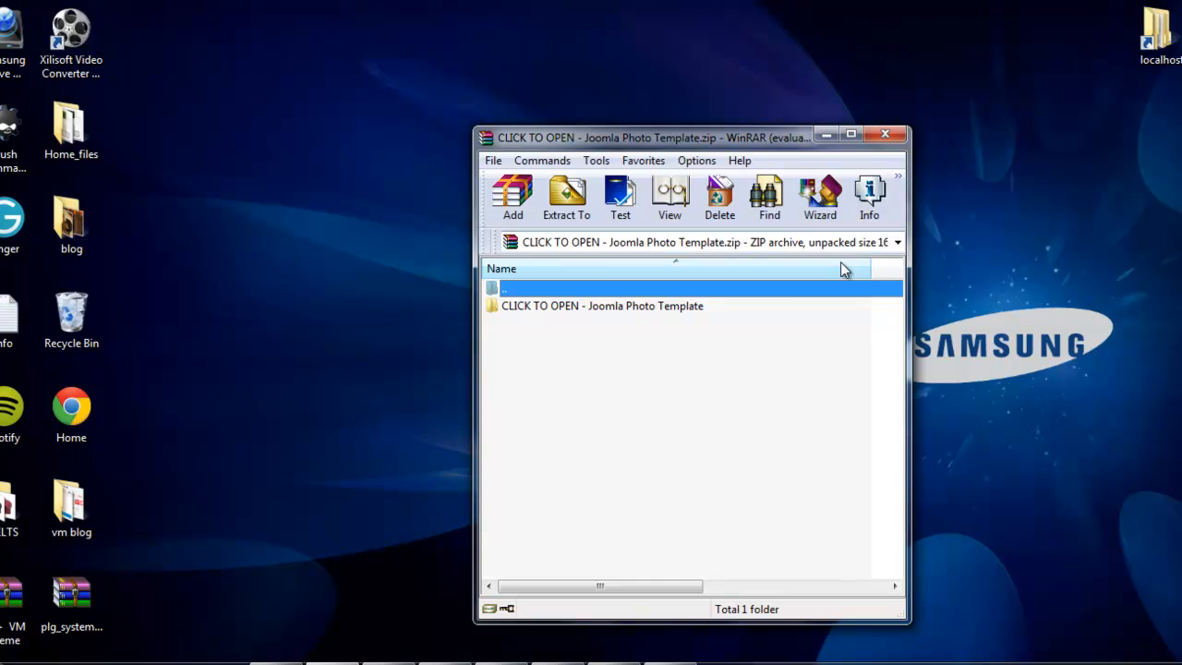
{"action": "left_click", "coordinate": [602, 306]}
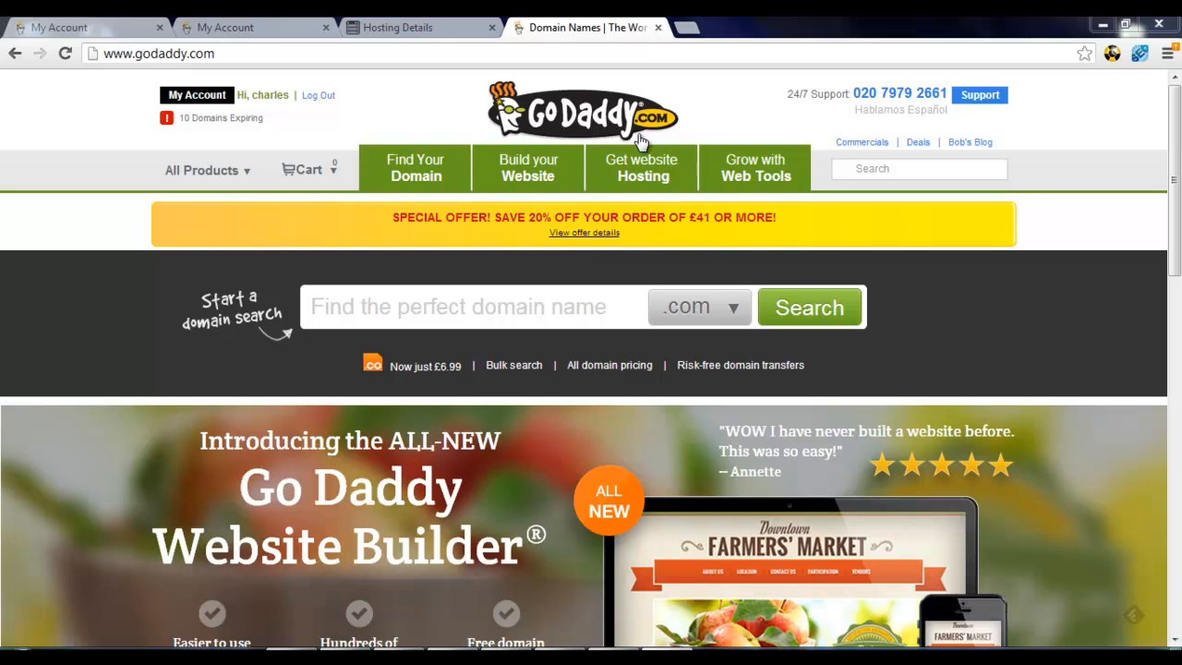
{"action": "mouse_move", "coordinate": [643, 139]}
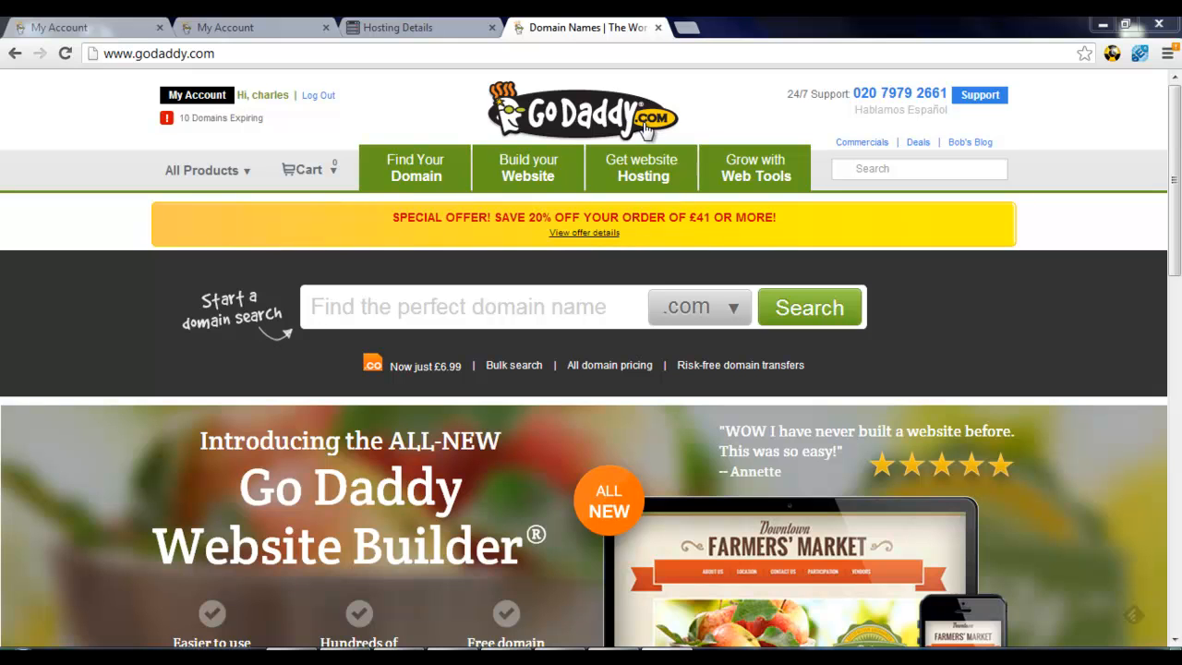
{"action": "mouse_move", "coordinate": [464, 113]}
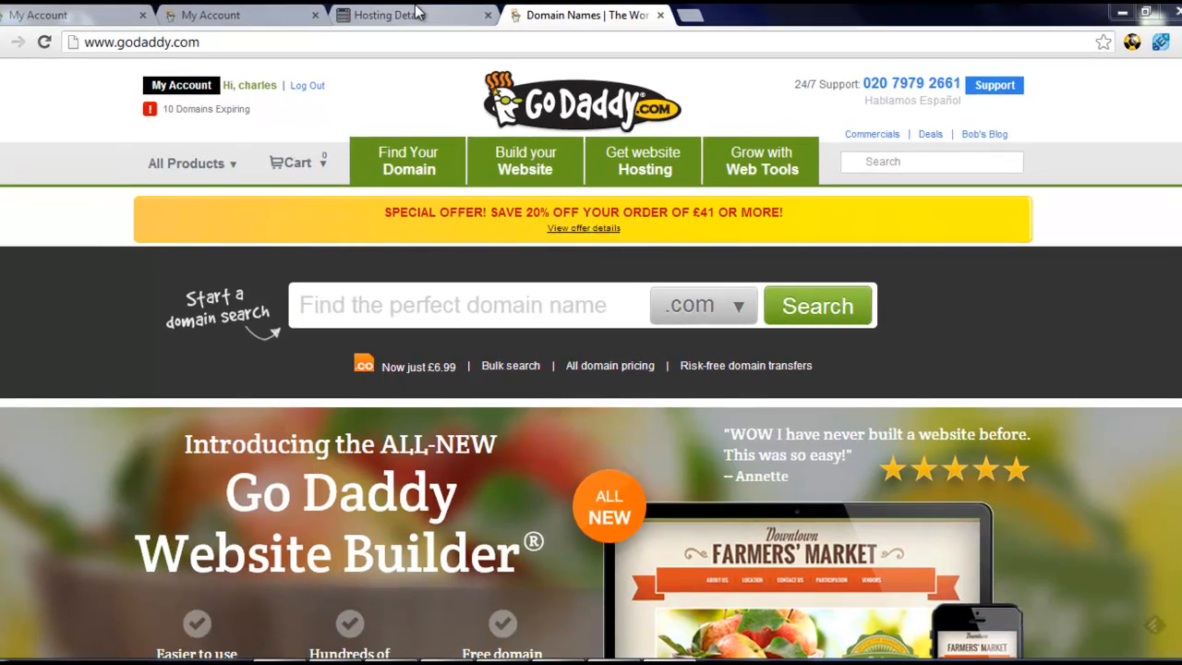
- Launch the File Manager from the Tools section of the hosting account's Hosting Details
{"action": "left_click", "coordinate": [388, 15]}
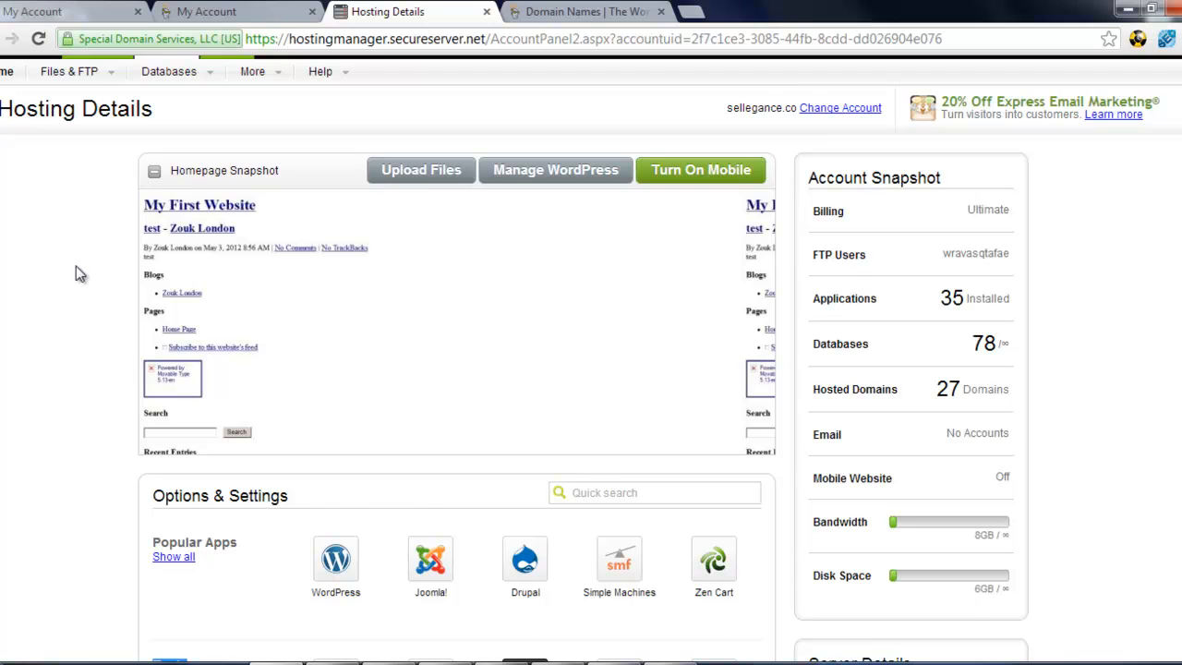
{"action": "scroll", "scroll_direction": "down", "scroll_amount": 3}
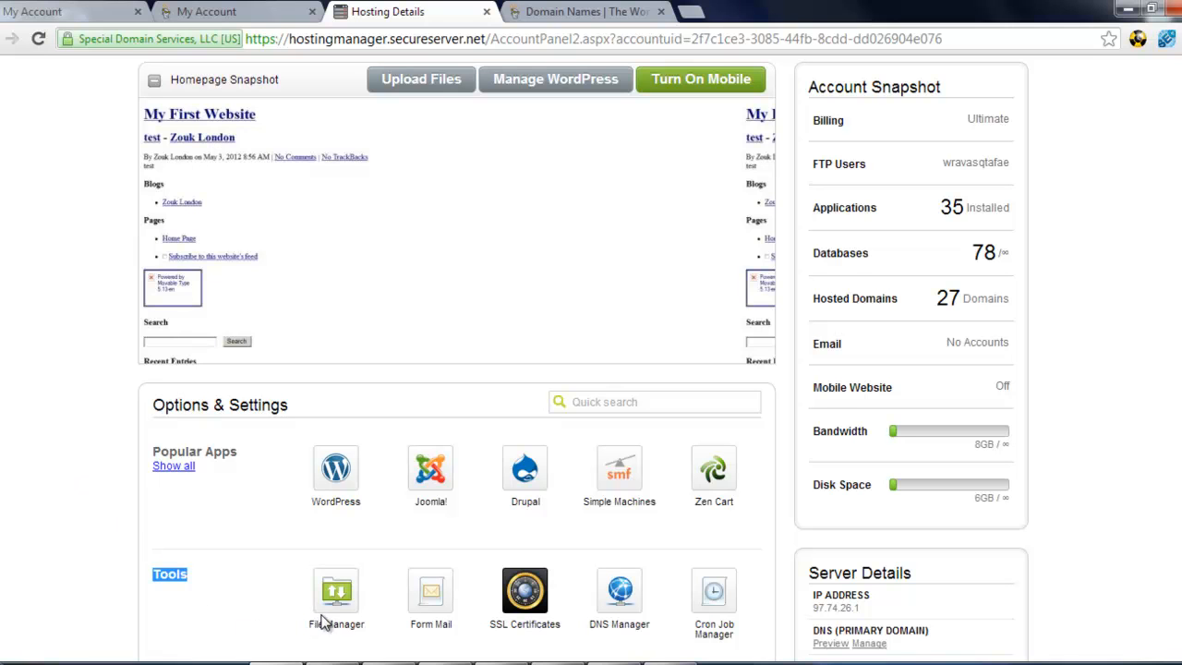
{"action": "mouse_move", "coordinate": [336, 591]}
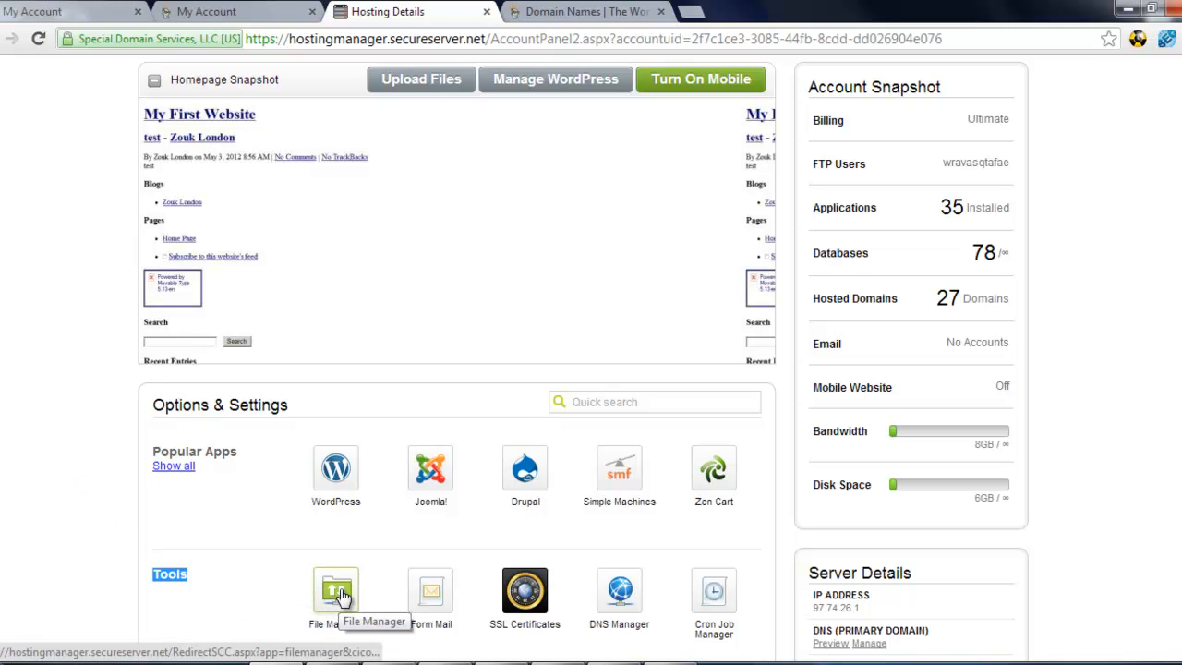
{"action": "mouse_move", "coordinate": [295, 594]}
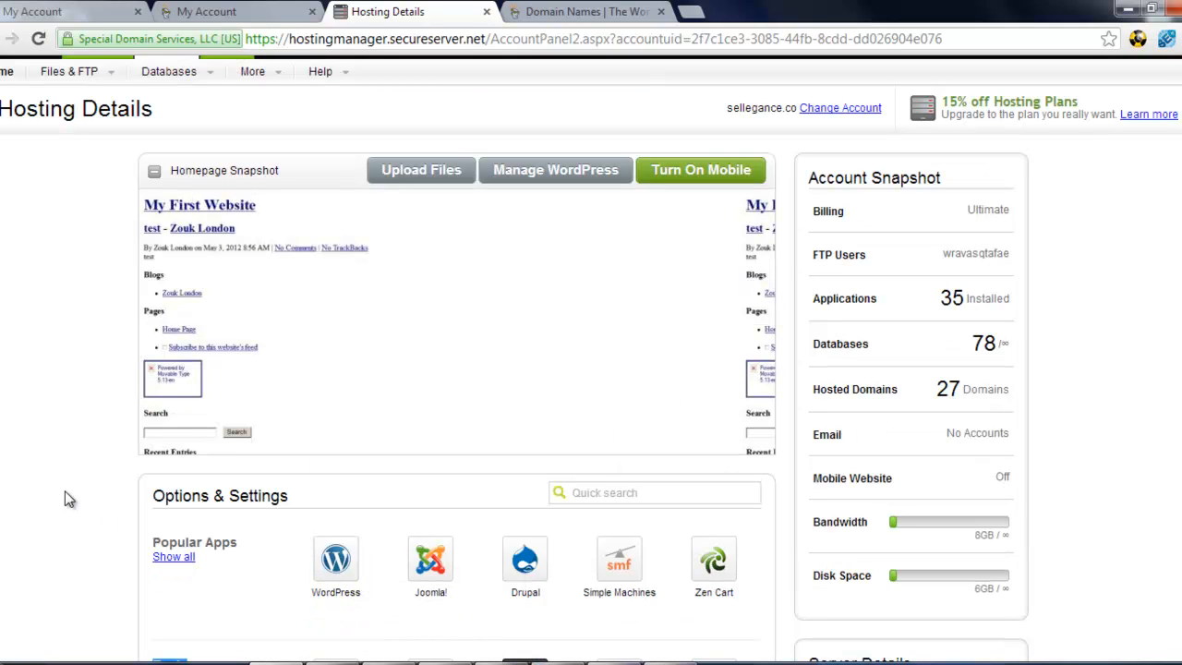
{"action": "mouse_move", "coordinate": [58, 508]}
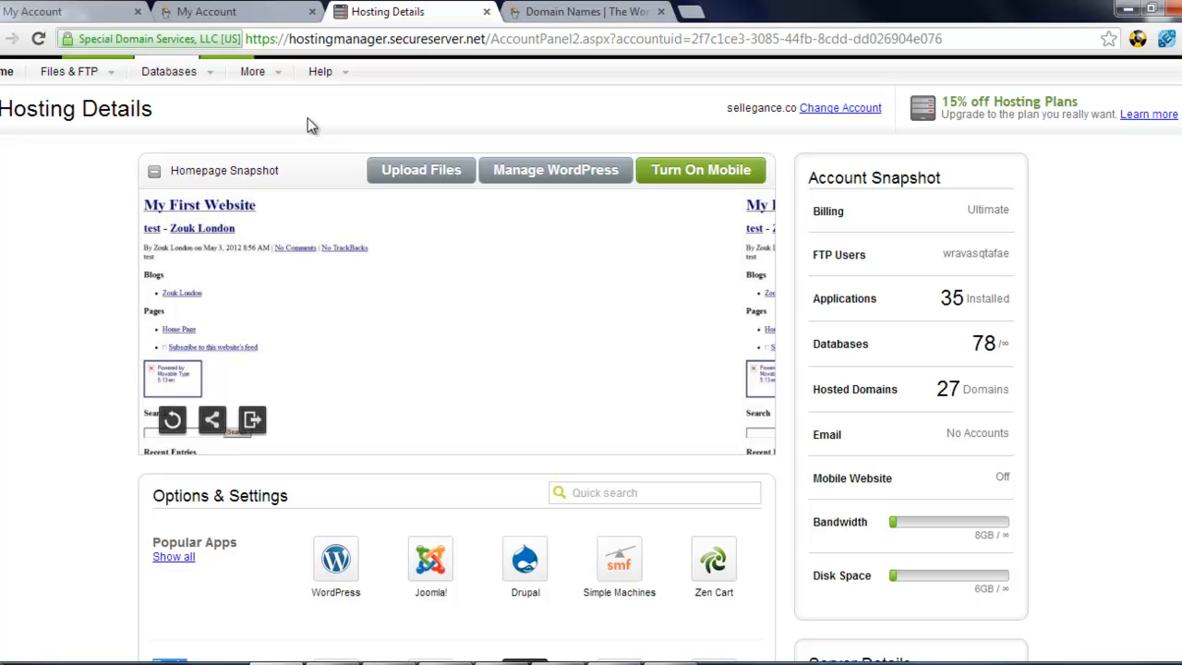
{"action": "left_click", "coordinate": [321, 71]}
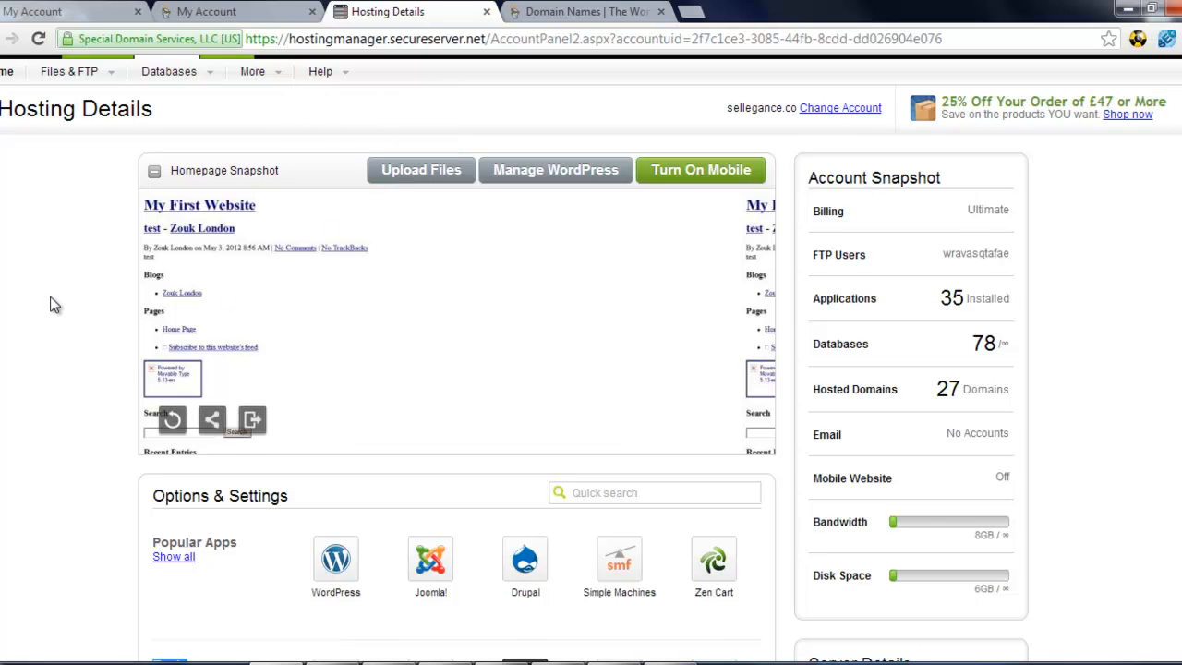
{"action": "scroll", "scroll_direction": "down", "scroll_amount": 3}
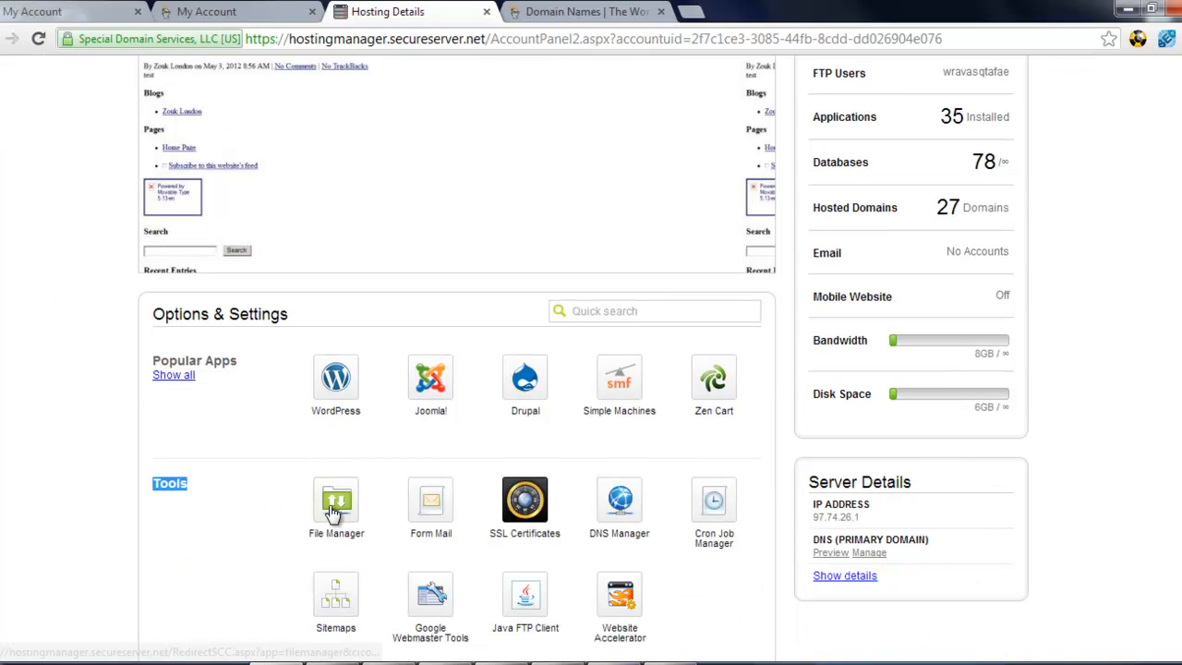
{"action": "mouse_move", "coordinate": [335, 504]}
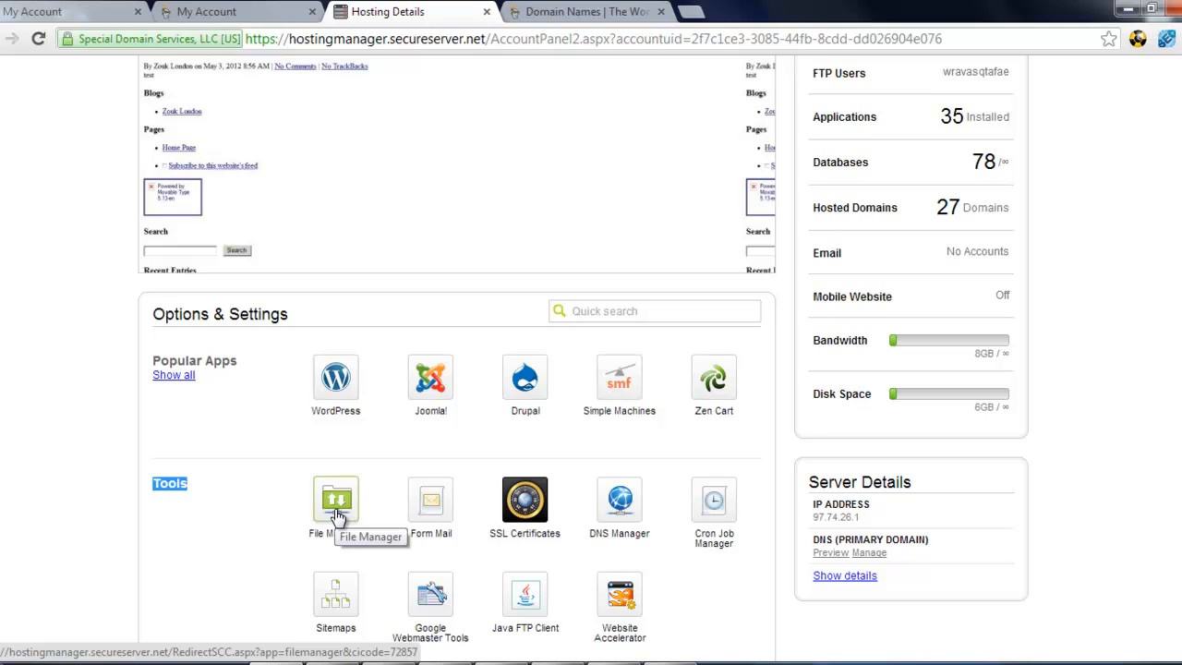
{"action": "left_click", "coordinate": [335, 503]}
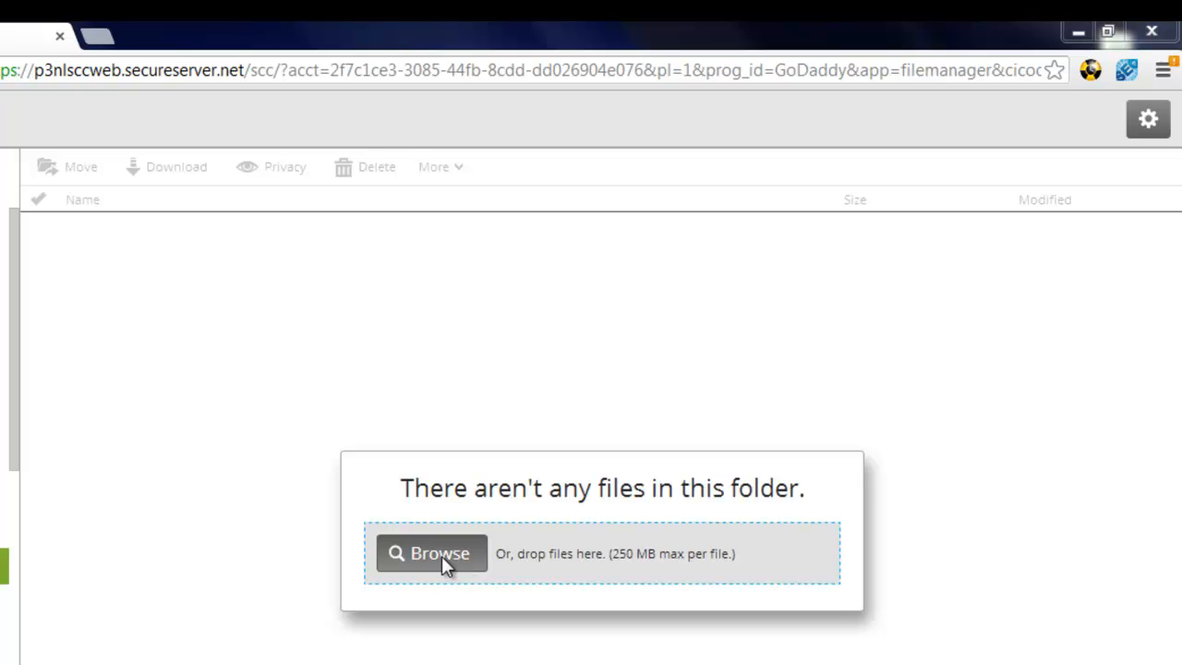
{"action": "mouse_move", "coordinate": [441, 565]}
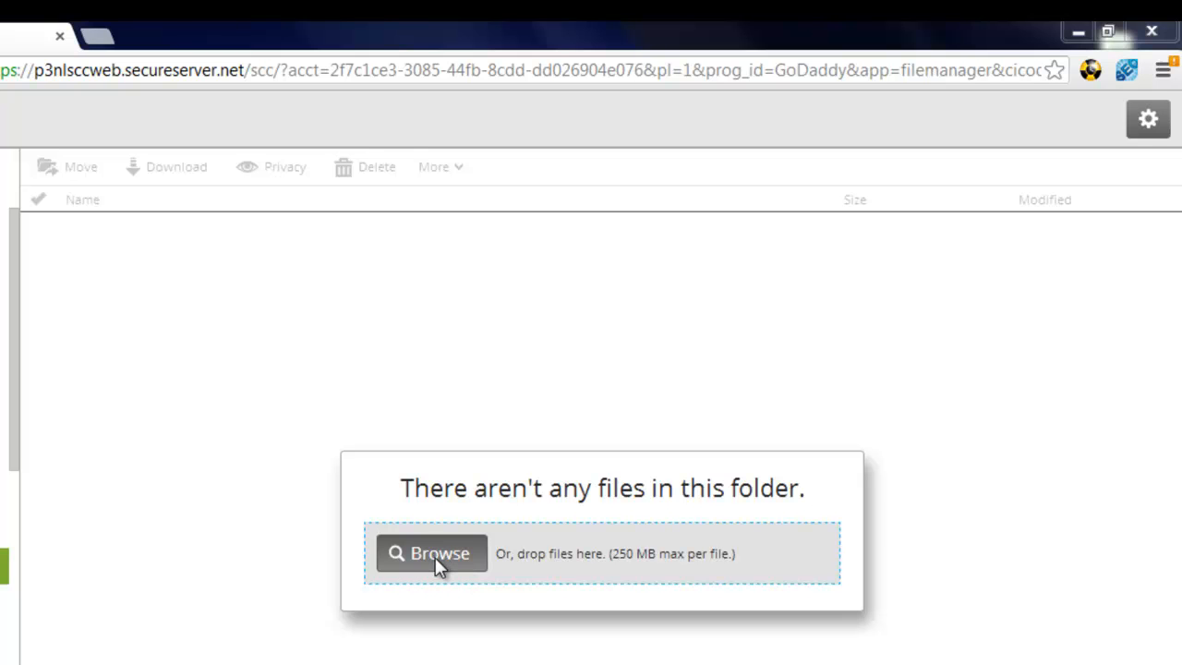
- Upload the Joomla + Photo Template archive from the Most Popular Recommend Setup folder
{"action": "left_click", "coordinate": [431, 553]}
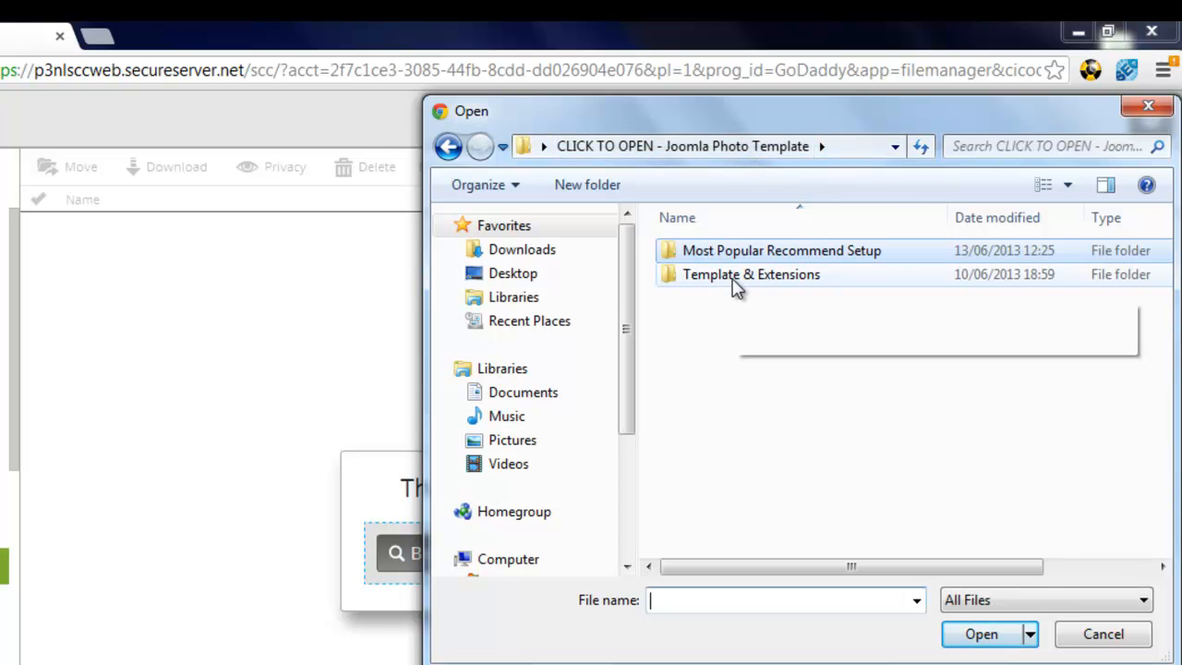
{"action": "mouse_move", "coordinate": [780, 250]}
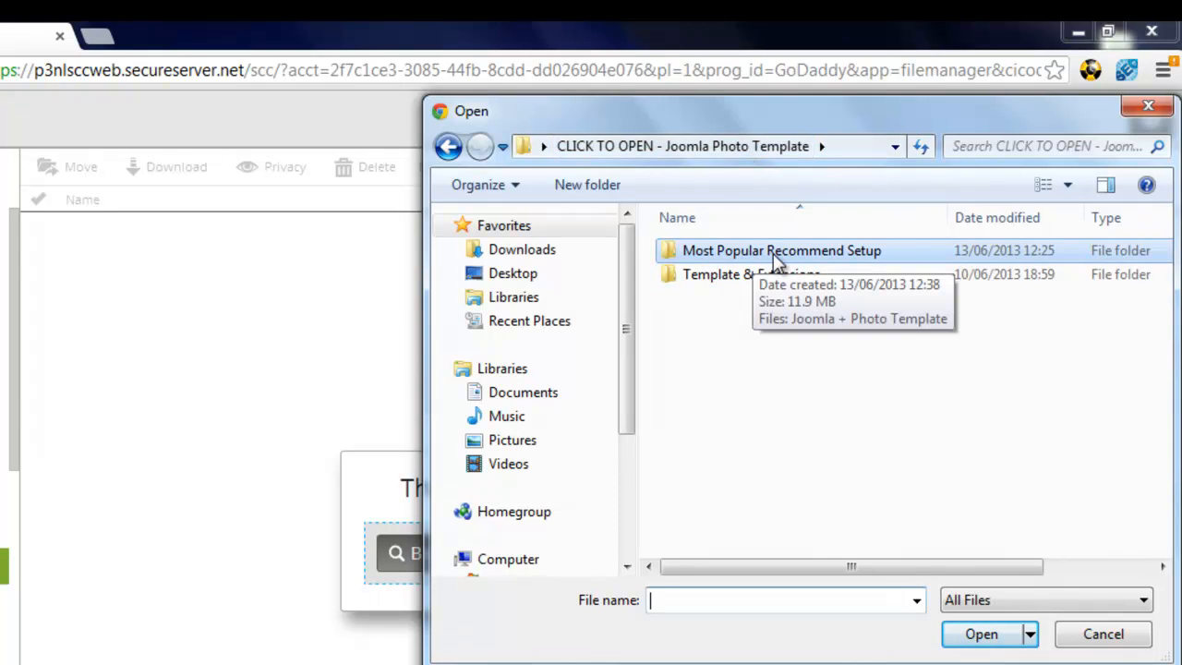
{"action": "double_click", "coordinate": [781, 250]}
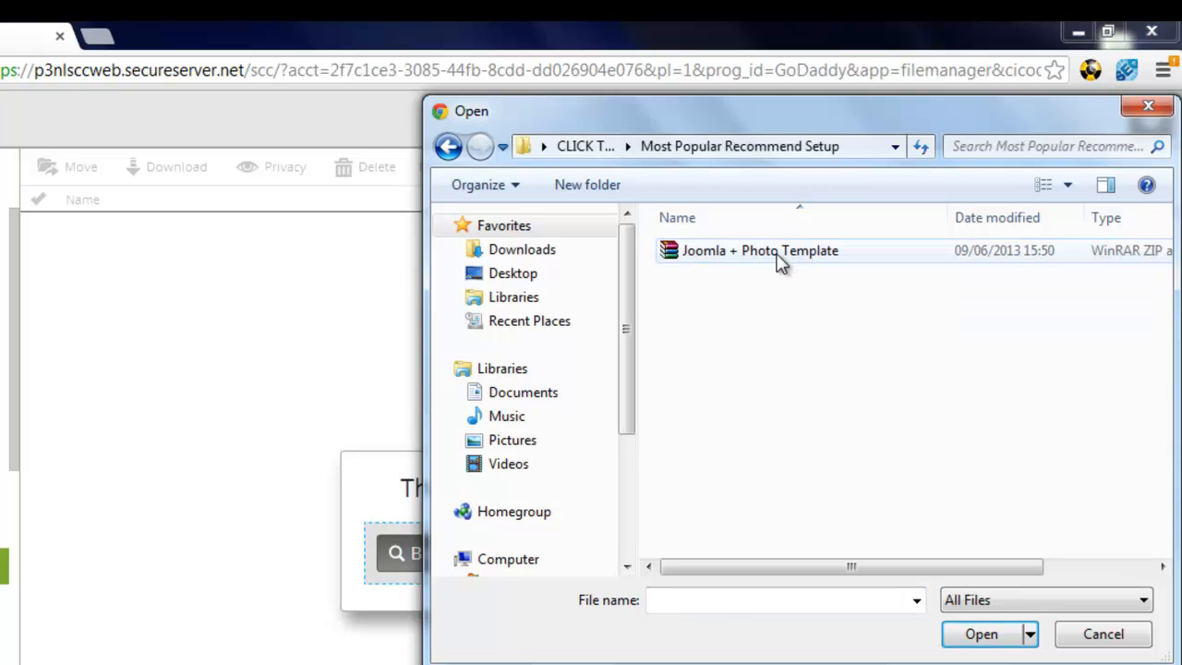
{"action": "left_click", "coordinate": [759, 251]}
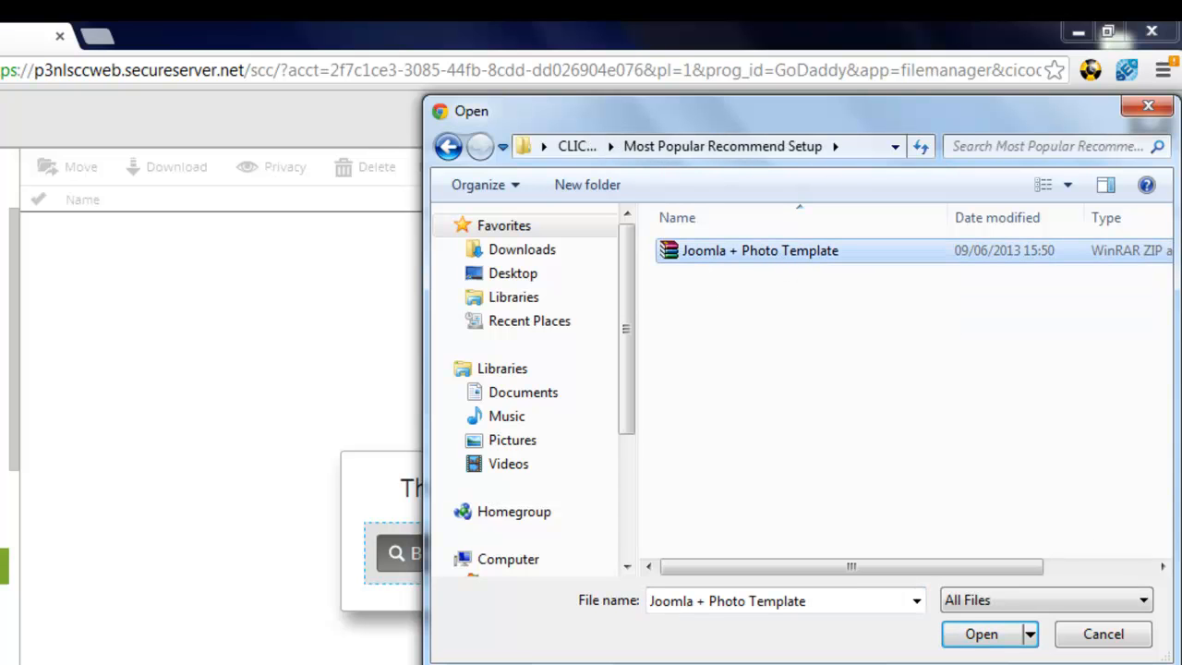
{"action": "left_click", "coordinate": [980, 633]}
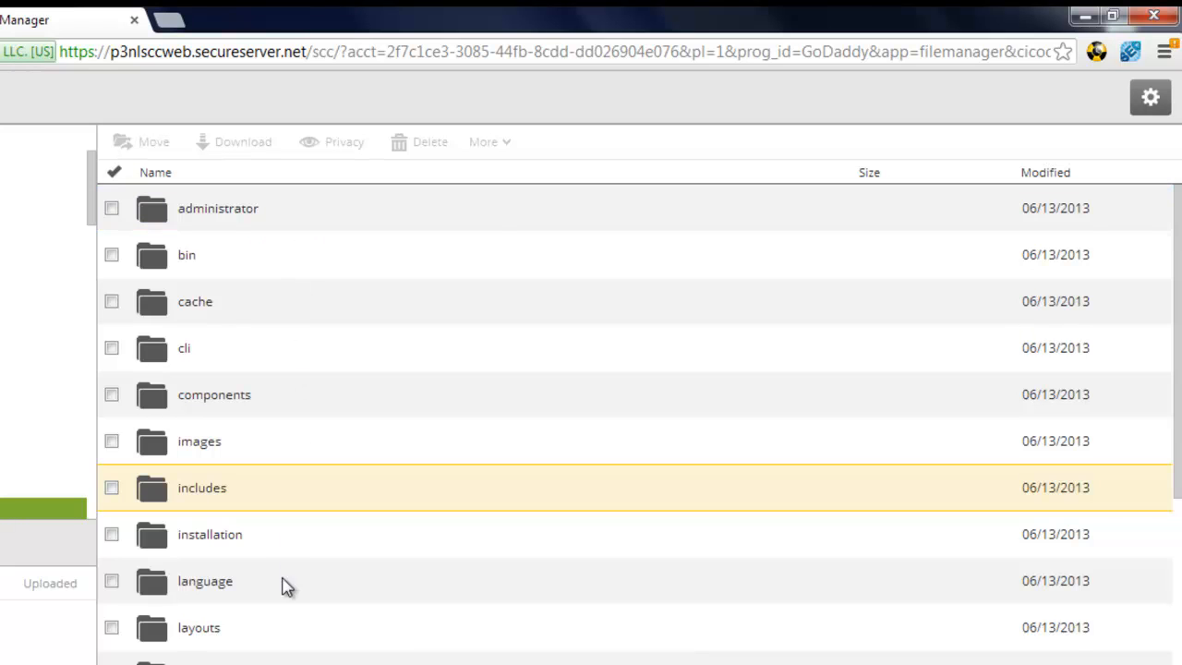
{"action": "scroll", "scroll_direction": "down", "scroll_amount": 3}
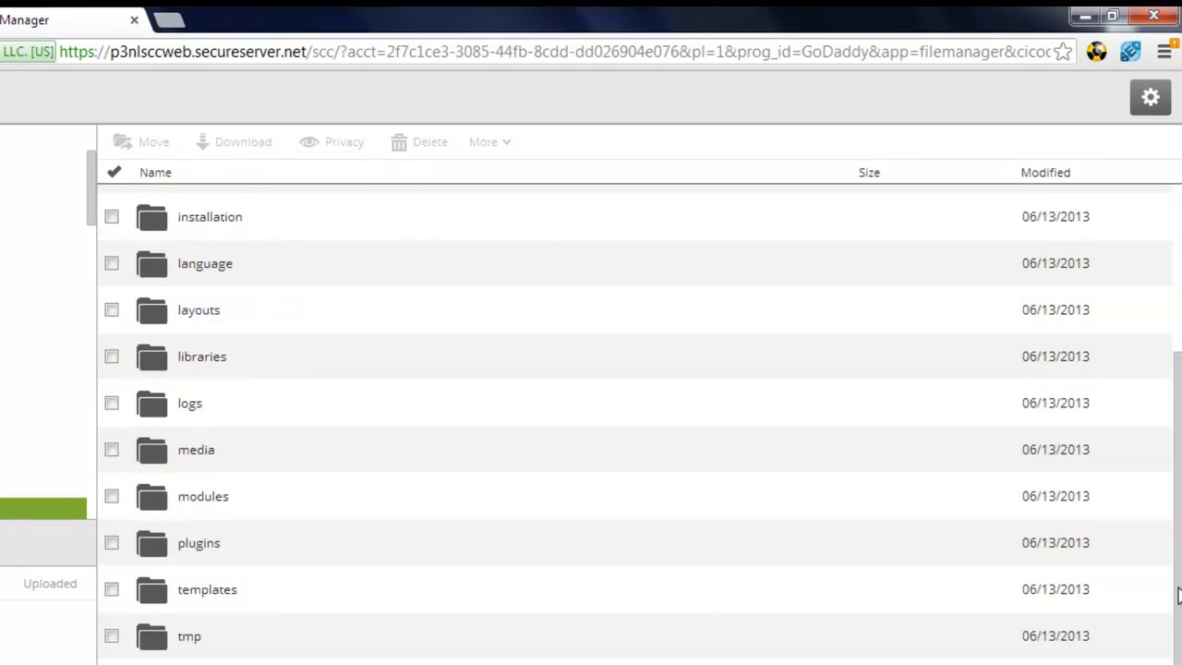
{"action": "scroll", "scroll_direction": "up", "scroll_amount": 3}
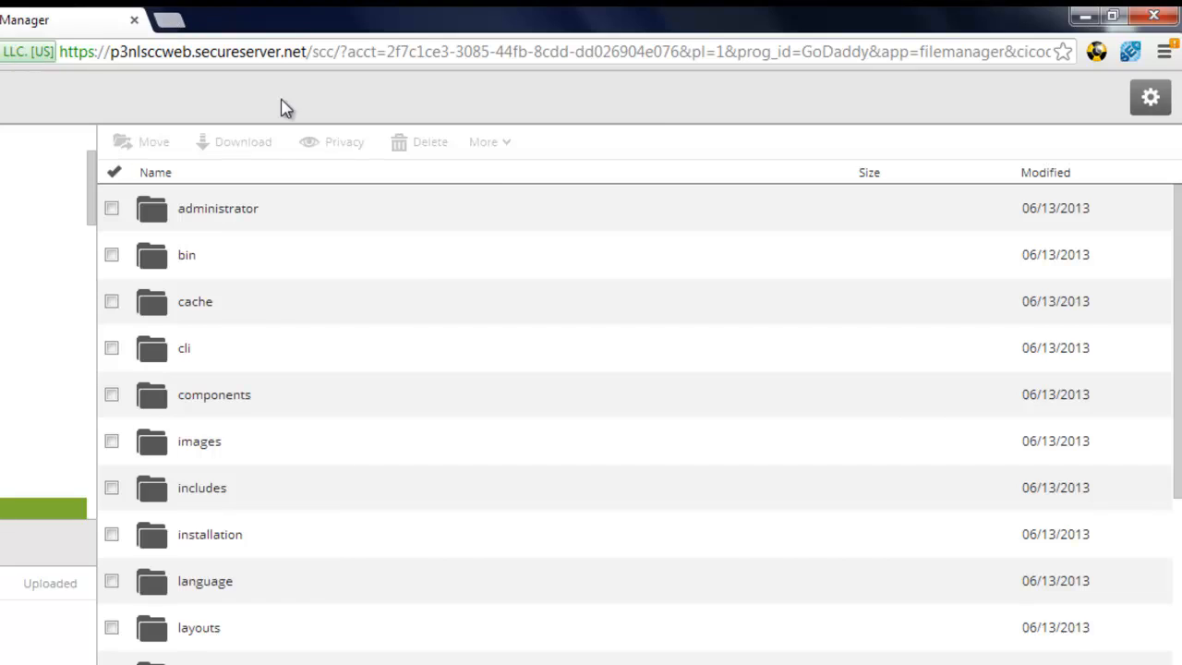
- Fill the Confirm Admin Password field on the installer's main configuration page
{"action": "left_click", "coordinate": [245, 26]}
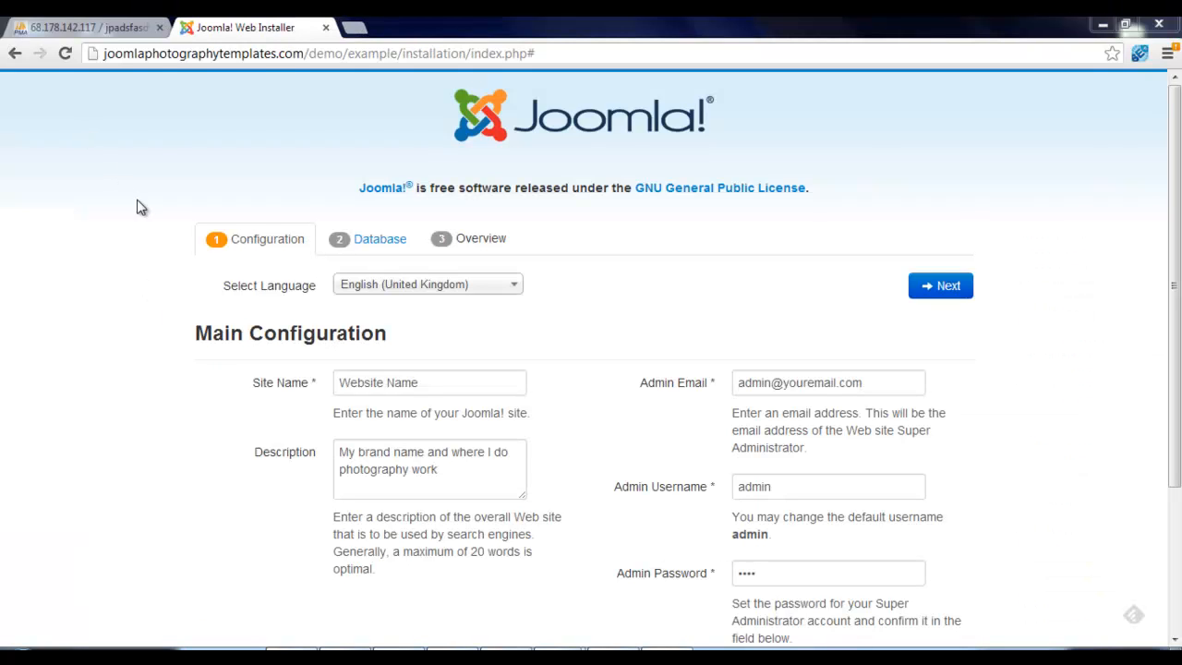
{"action": "mouse_move", "coordinate": [147, 242]}
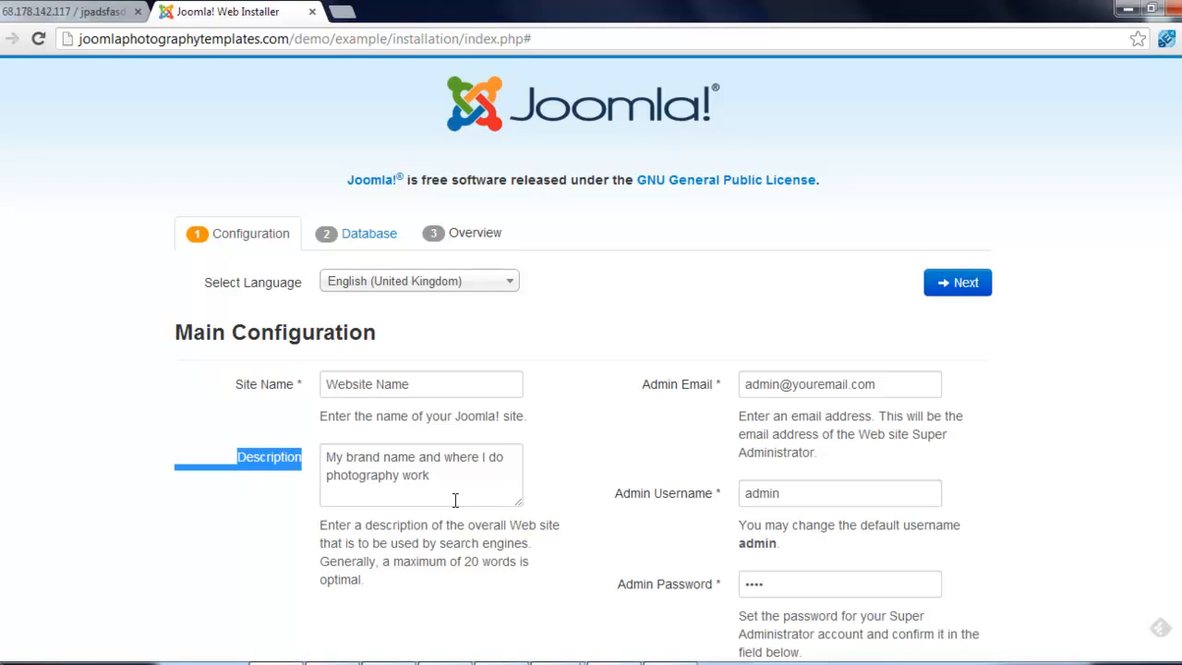
{"action": "mouse_move", "coordinate": [452, 493]}
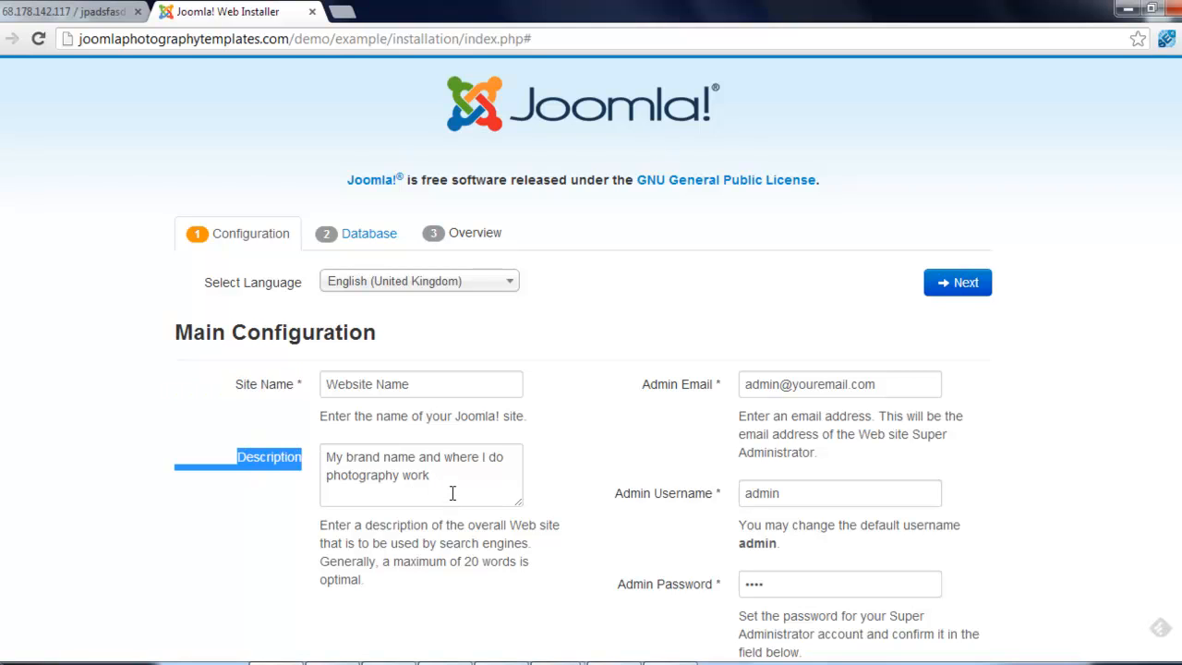
{"action": "scroll", "scroll_direction": "down", "scroll_amount": 3}
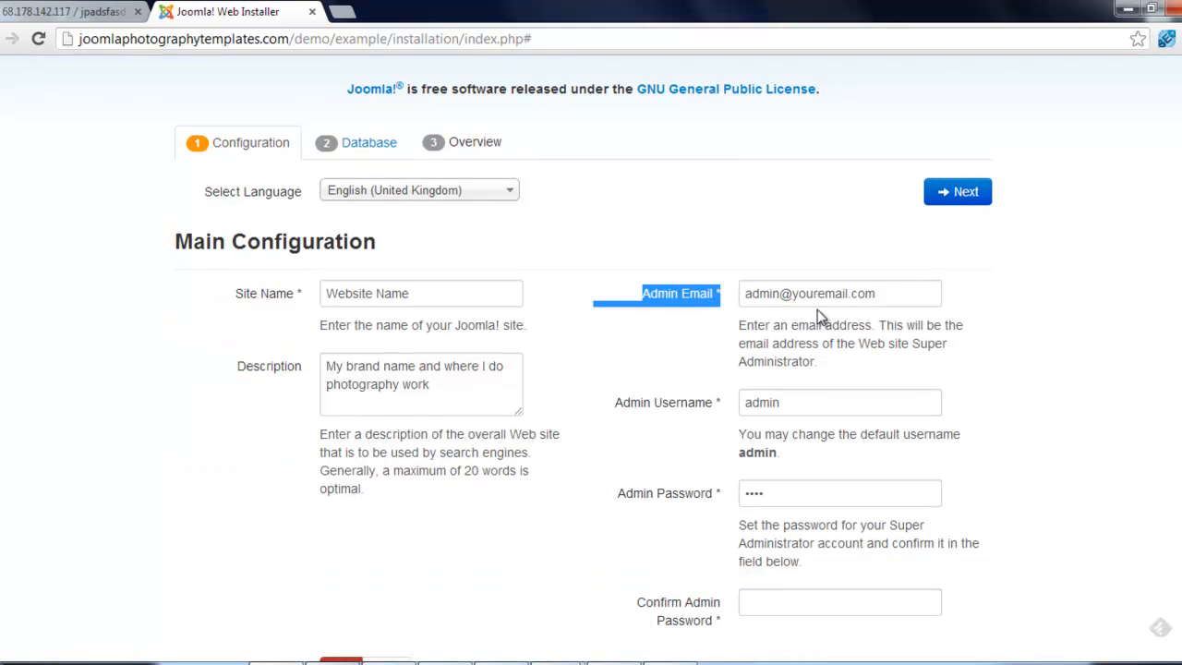
{"action": "mouse_move", "coordinate": [743, 413]}
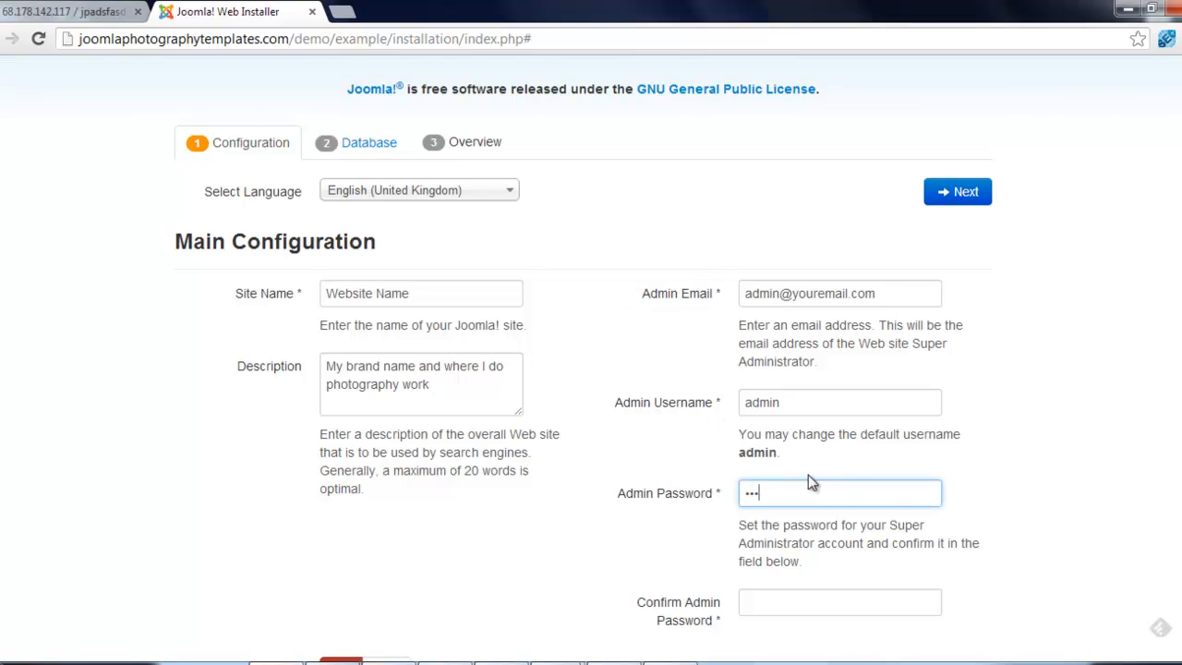
{"action": "left_click", "coordinate": [839, 601]}
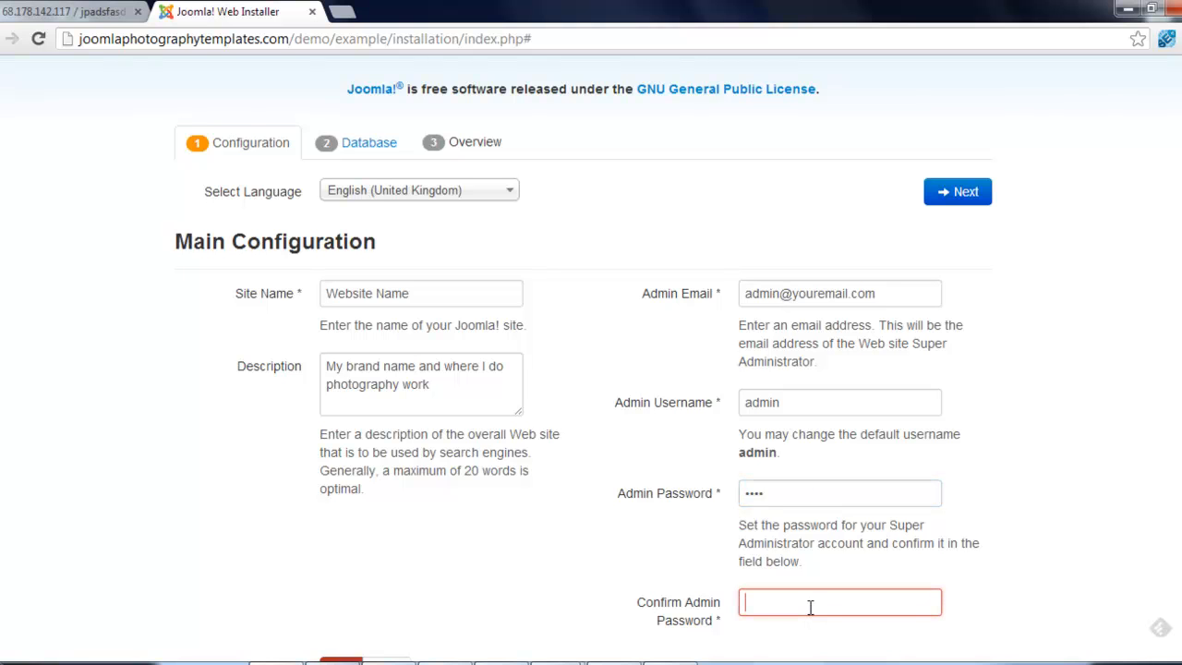
{"action": "type", "text": "••••"}
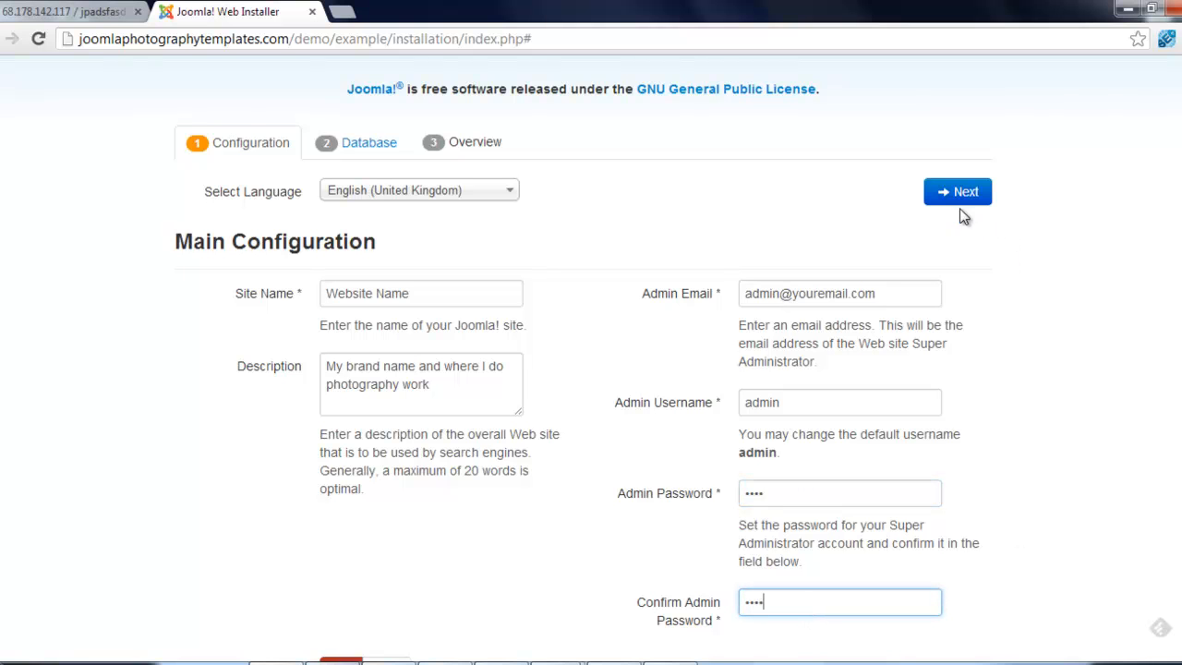
- Open phpMyAdmin's Home page listing server address, version and database user
{"action": "left_click", "coordinate": [957, 192]}
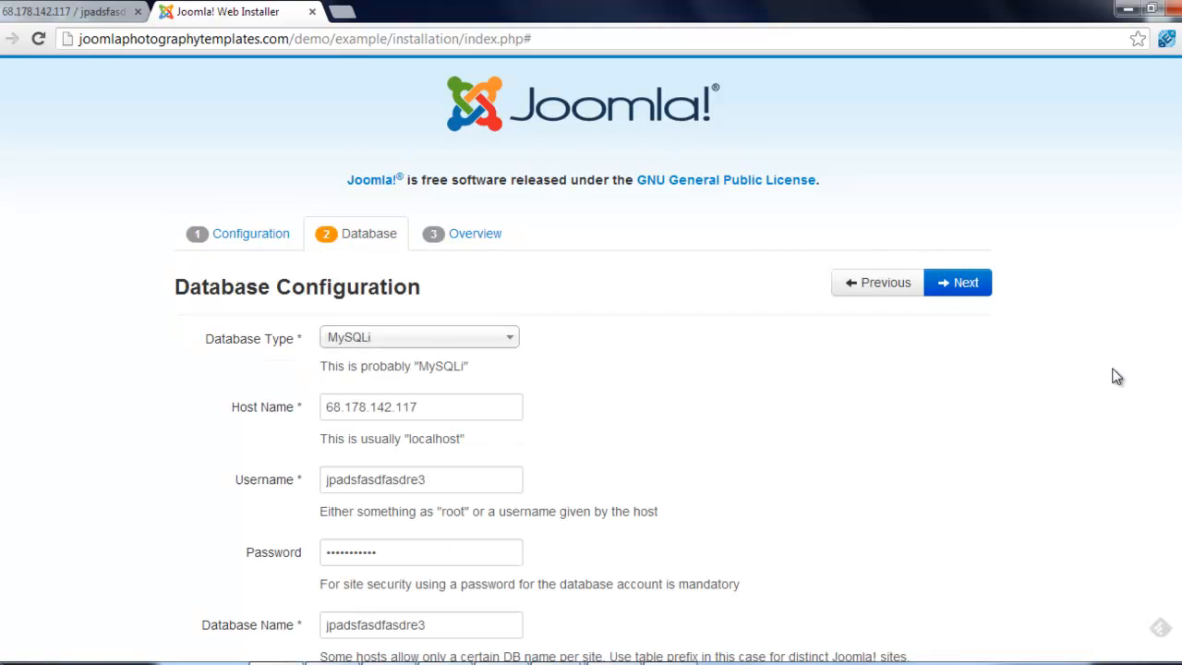
{"action": "mouse_move", "coordinate": [28, 12]}
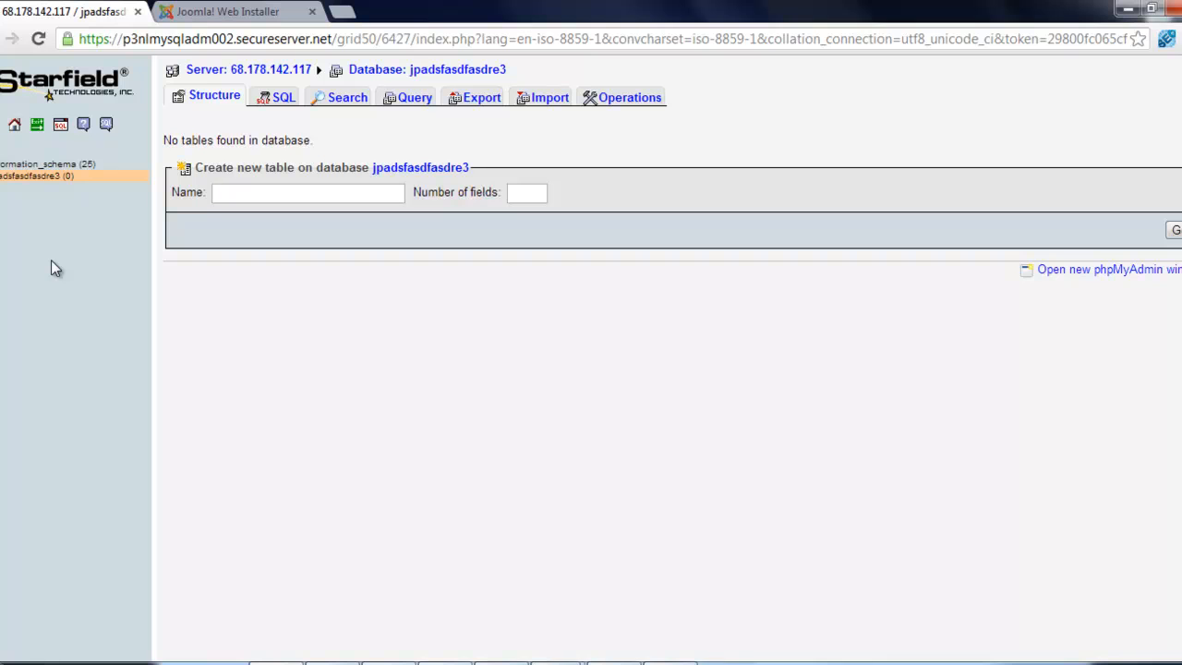
{"action": "mouse_move", "coordinate": [58, 258]}
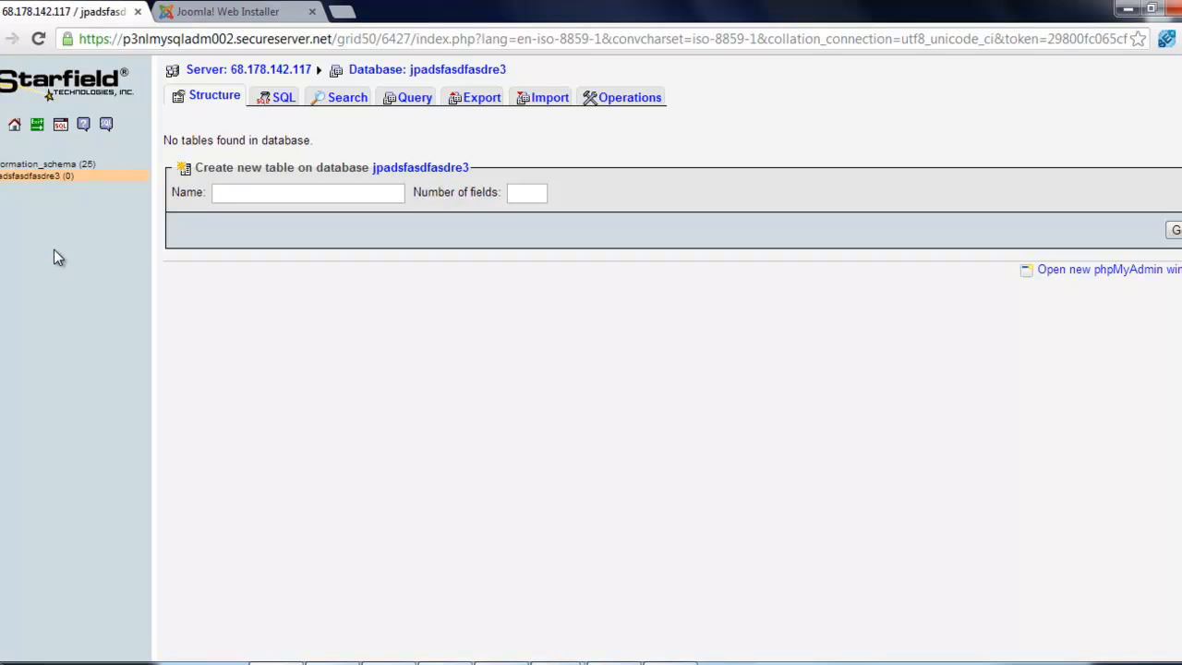
{"action": "left_click", "coordinate": [37, 177]}
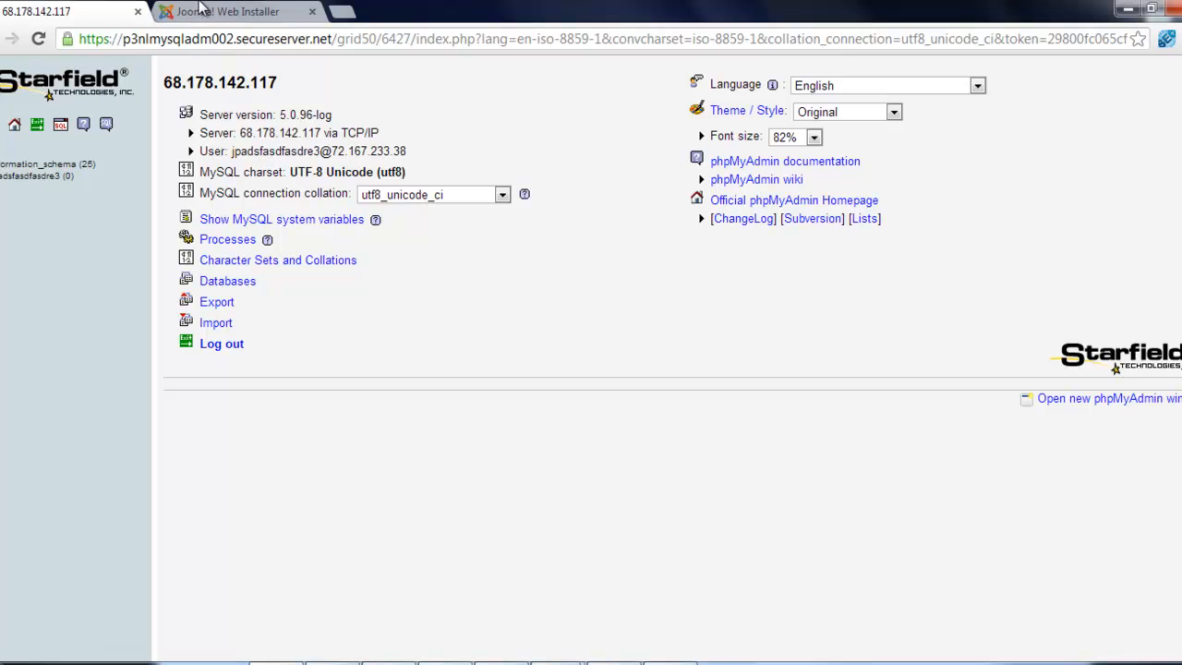
{"action": "left_click", "coordinate": [227, 11]}
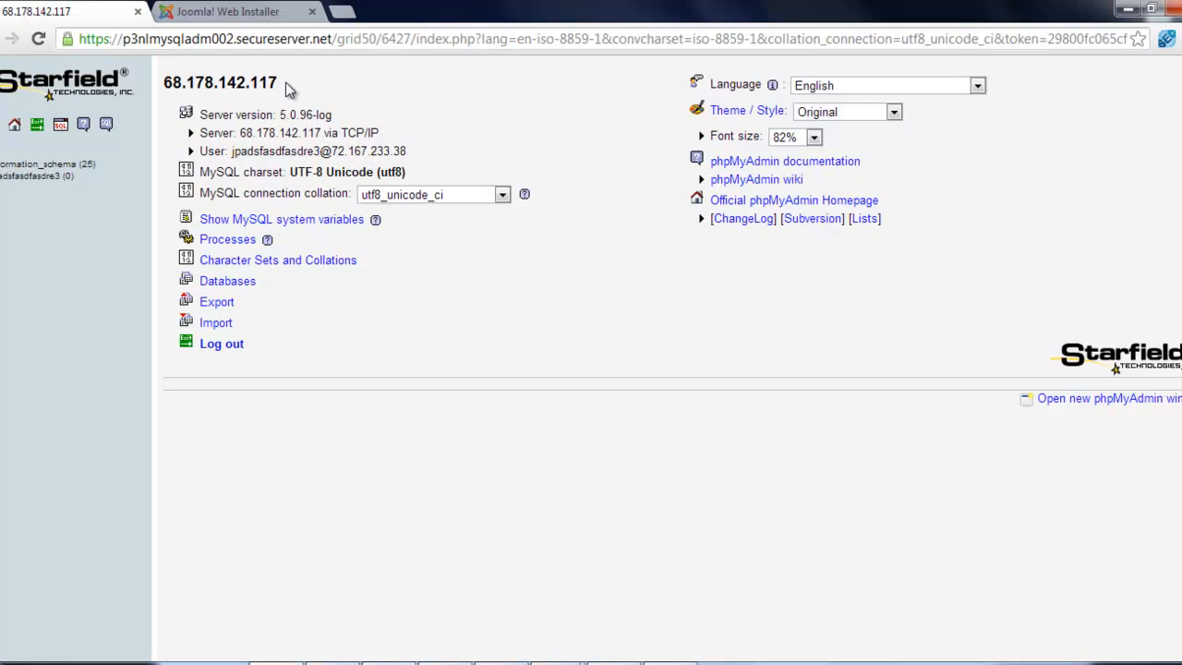
- Copy the server address from phpMyAdmin into the installer's Host Name field
{"action": "left_click", "coordinate": [226, 11]}
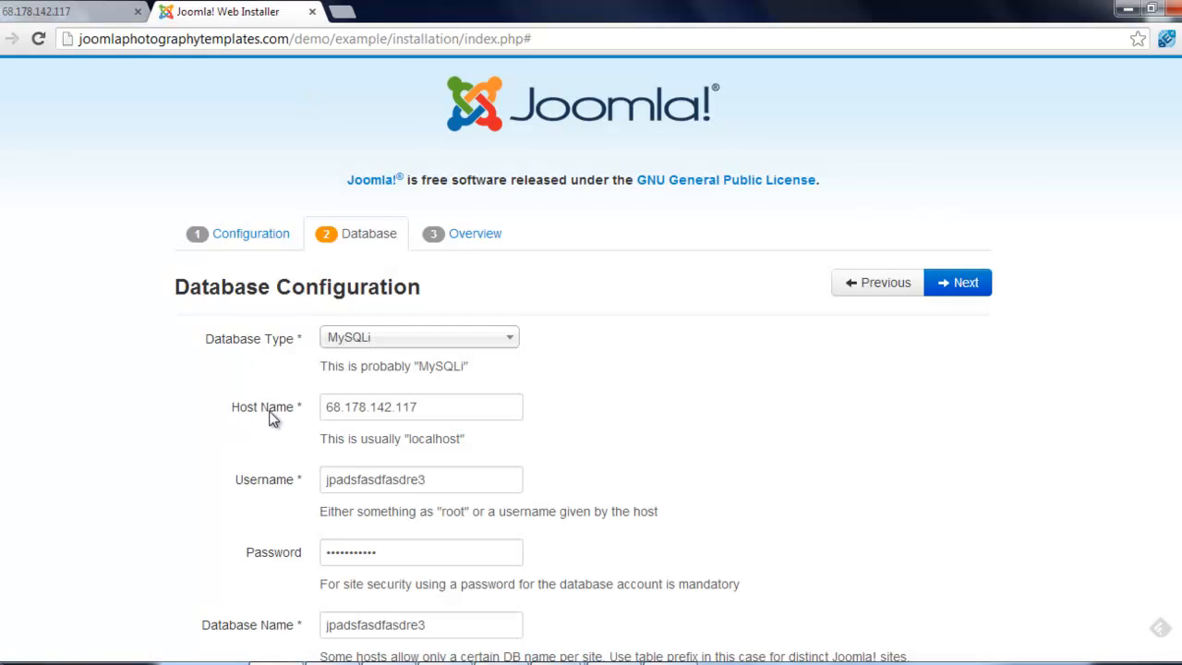
{"action": "left_click", "coordinate": [65, 11]}
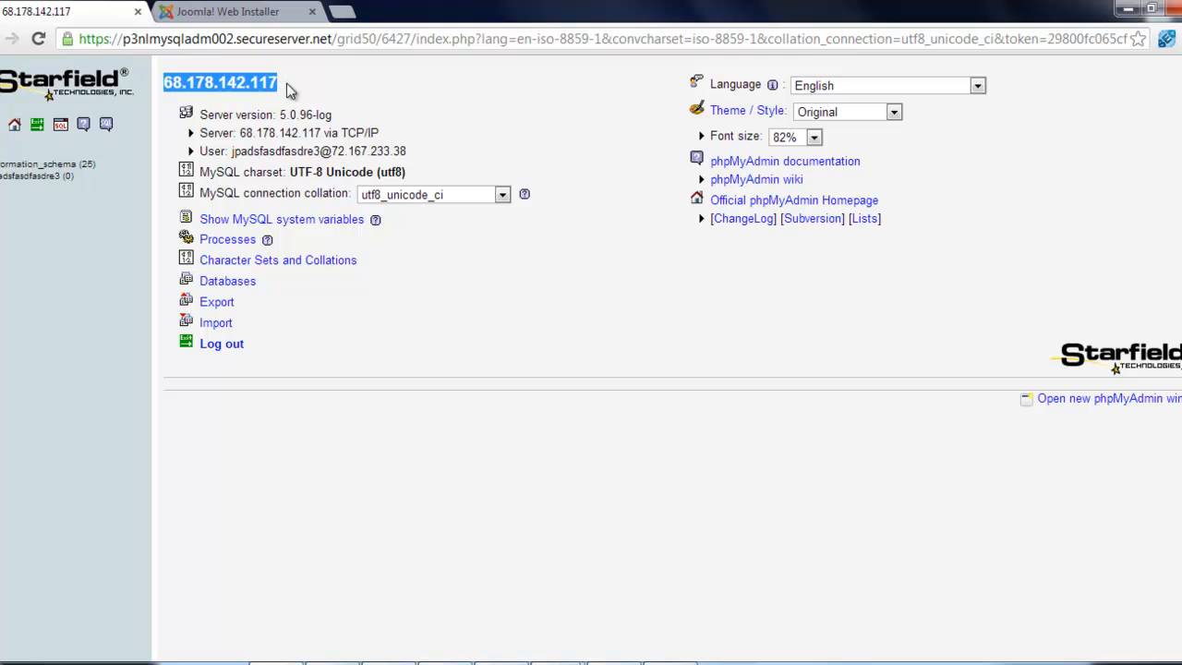
{"action": "left_click", "coordinate": [230, 11]}
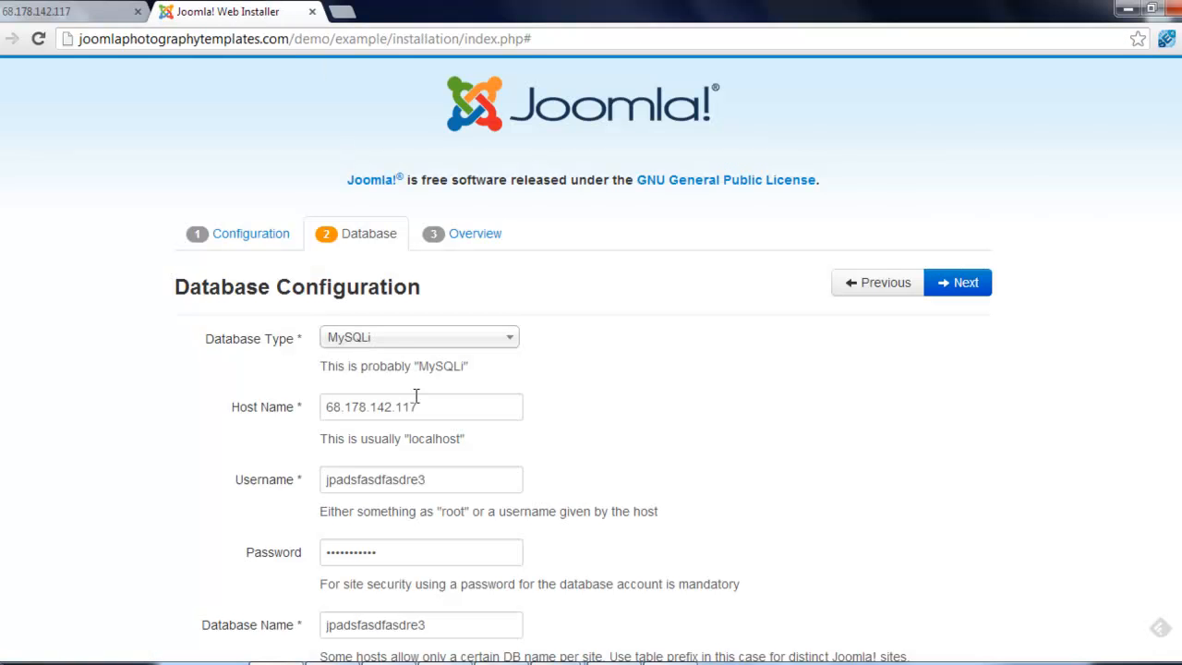
{"action": "left_click", "coordinate": [420, 406]}
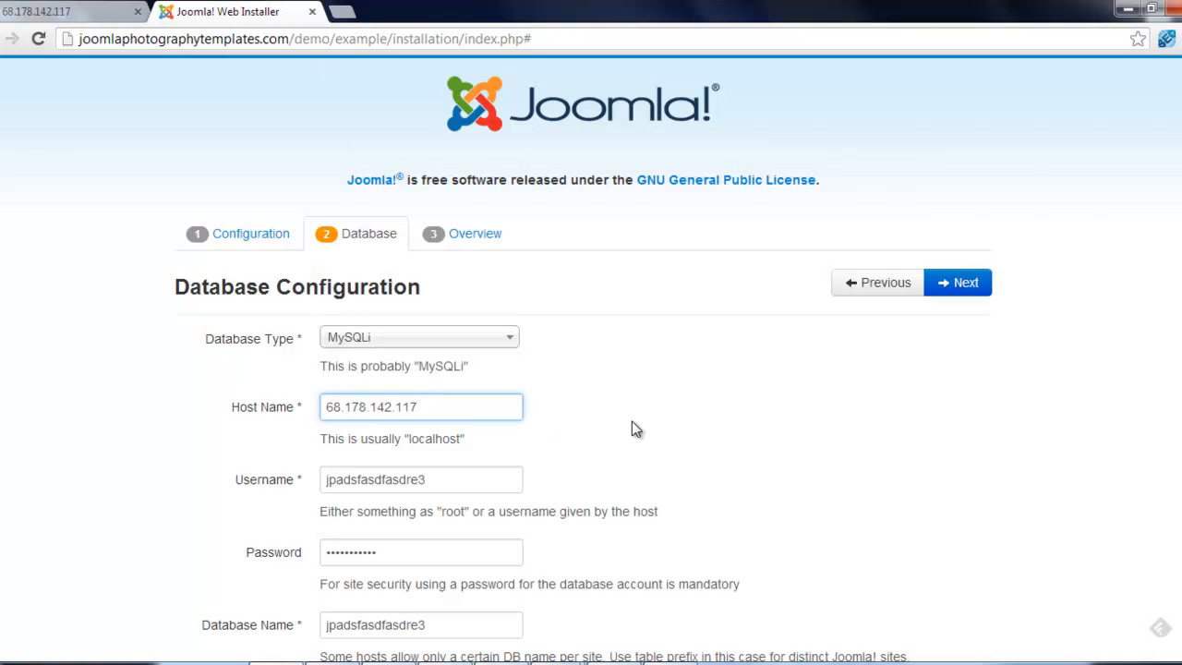
{"action": "scroll", "scroll_direction": "down", "scroll_amount": 3}
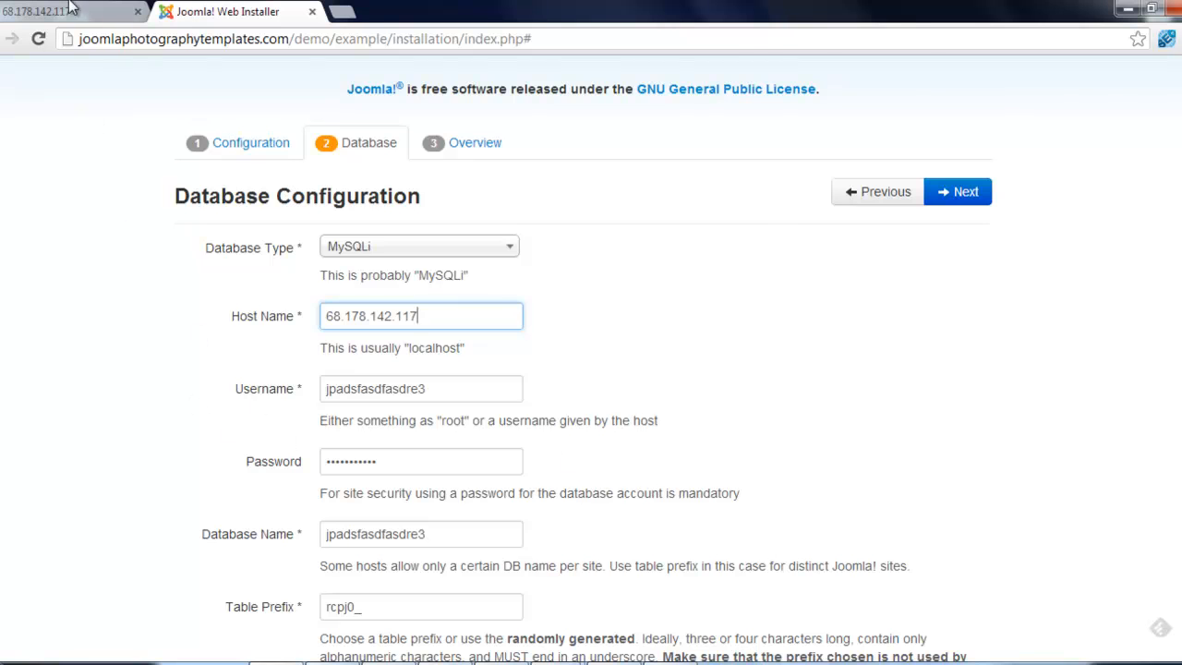
- Copy the database username from phpMyAdmin into the Username field and submit
{"action": "left_click", "coordinate": [64, 11]}
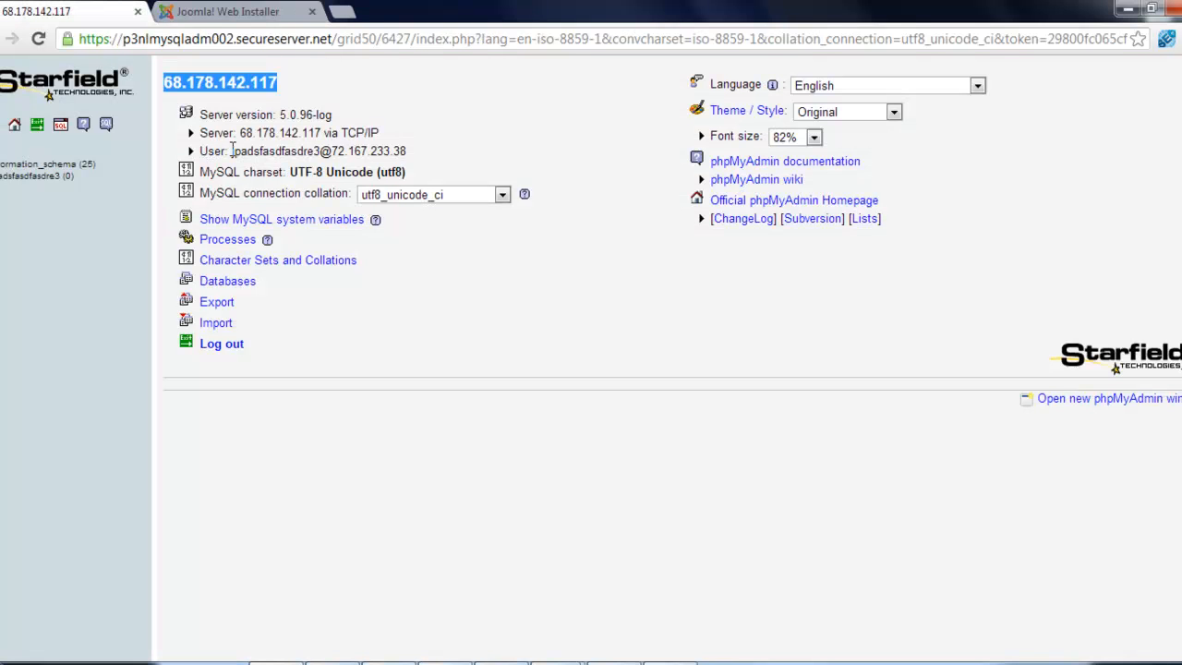
{"action": "double_click", "coordinate": [274, 151]}
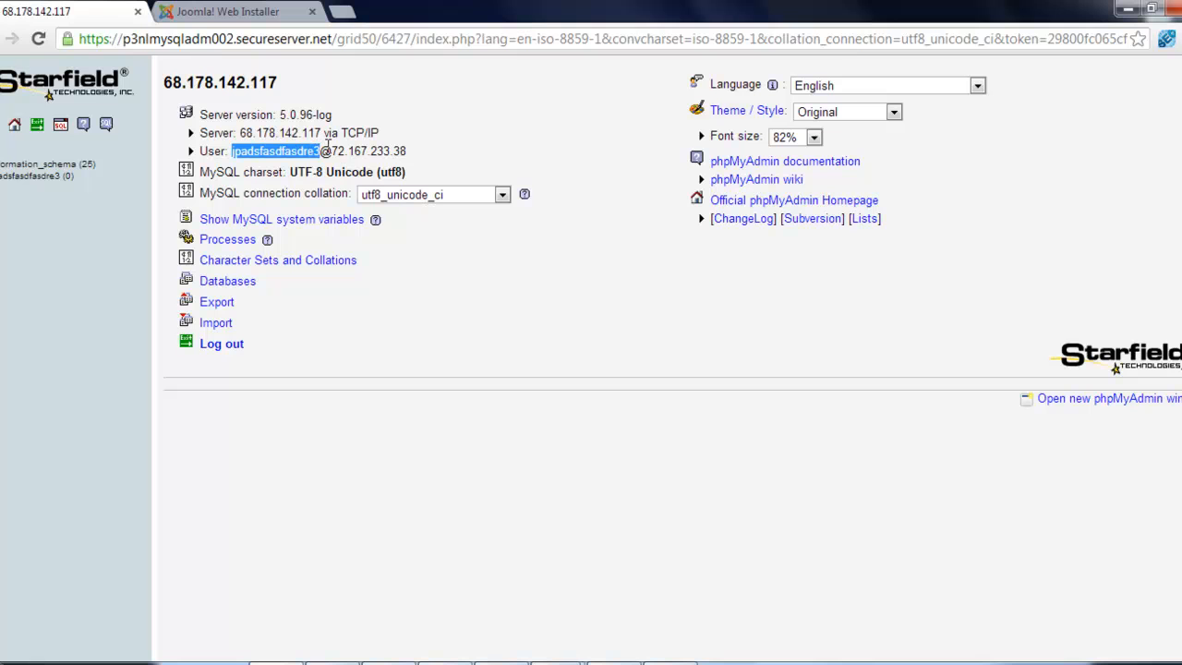
{"action": "left_click", "coordinate": [228, 11]}
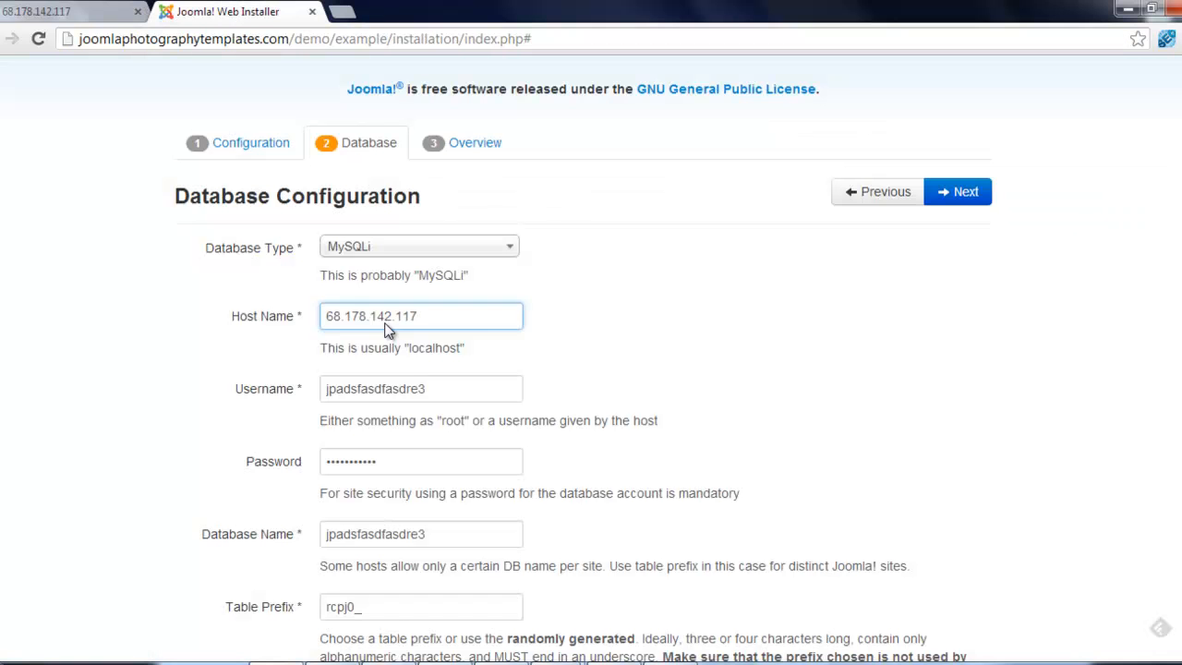
{"action": "triple_click", "coordinate": [420, 388]}
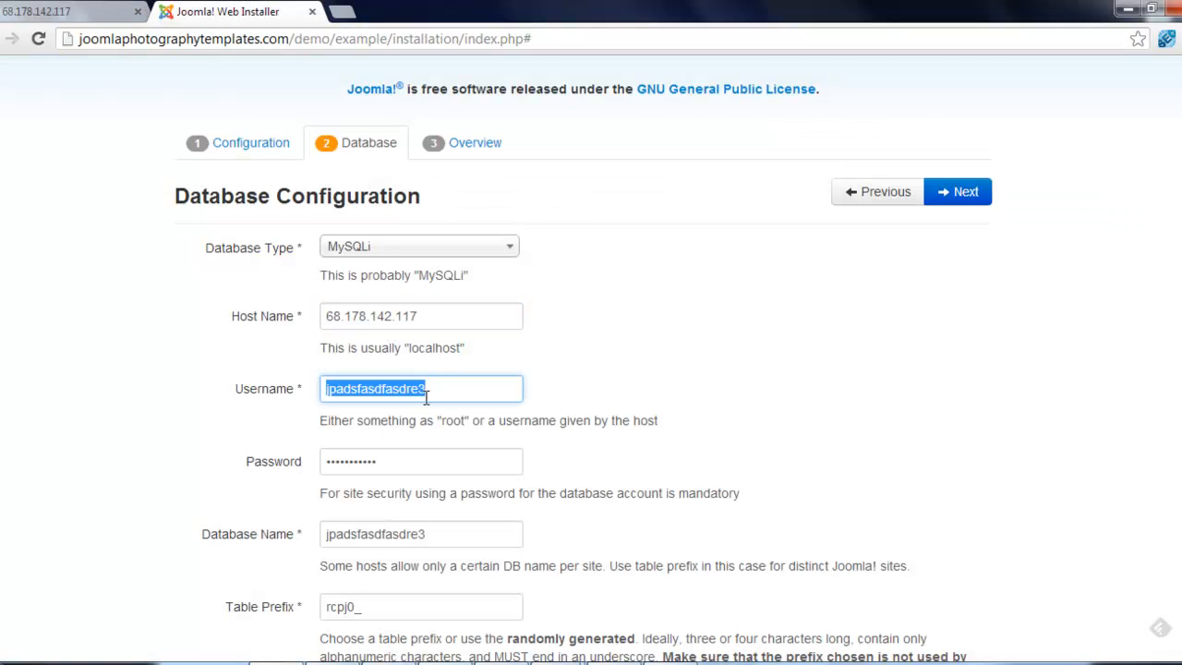
{"action": "scroll", "scroll_direction": "down", "scroll_amount": 3}
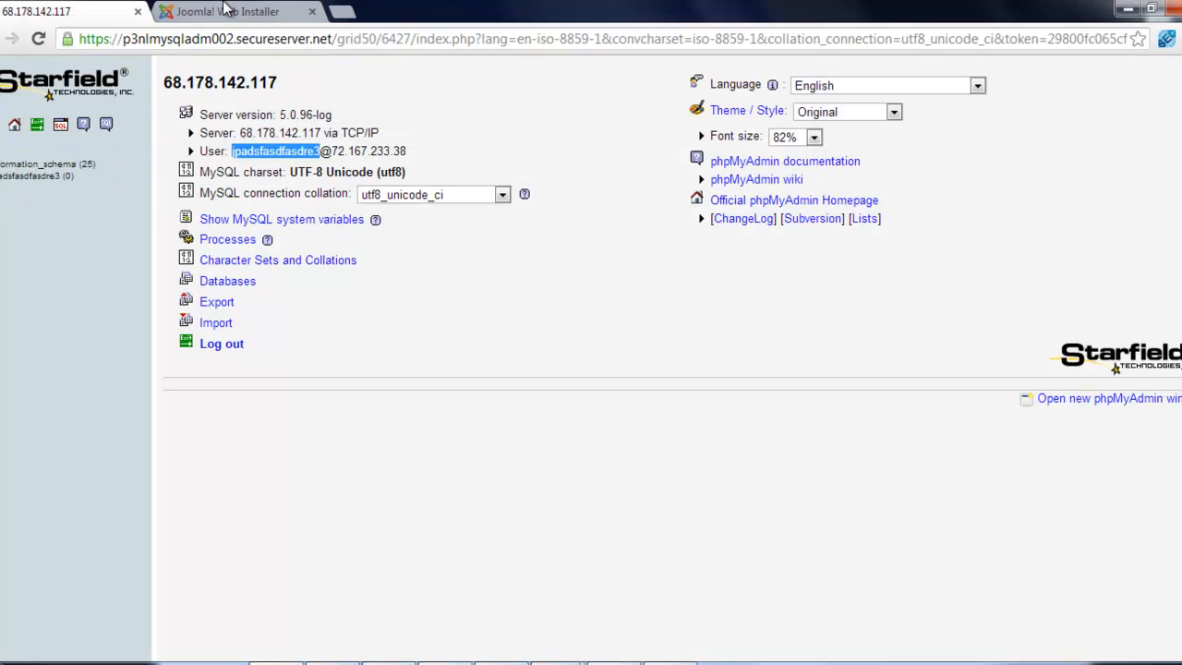
{"action": "left_click", "coordinate": [235, 11]}
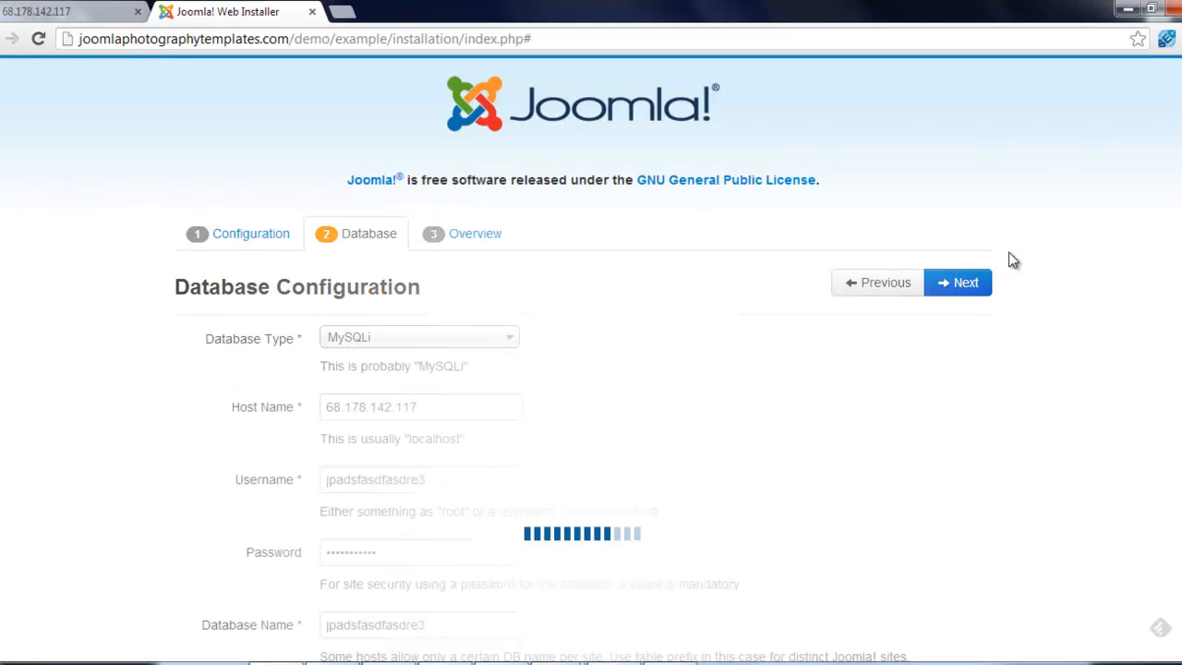
- Install Joomla from the Overview tab with Sample Data left as None
{"action": "left_click", "coordinate": [957, 282]}
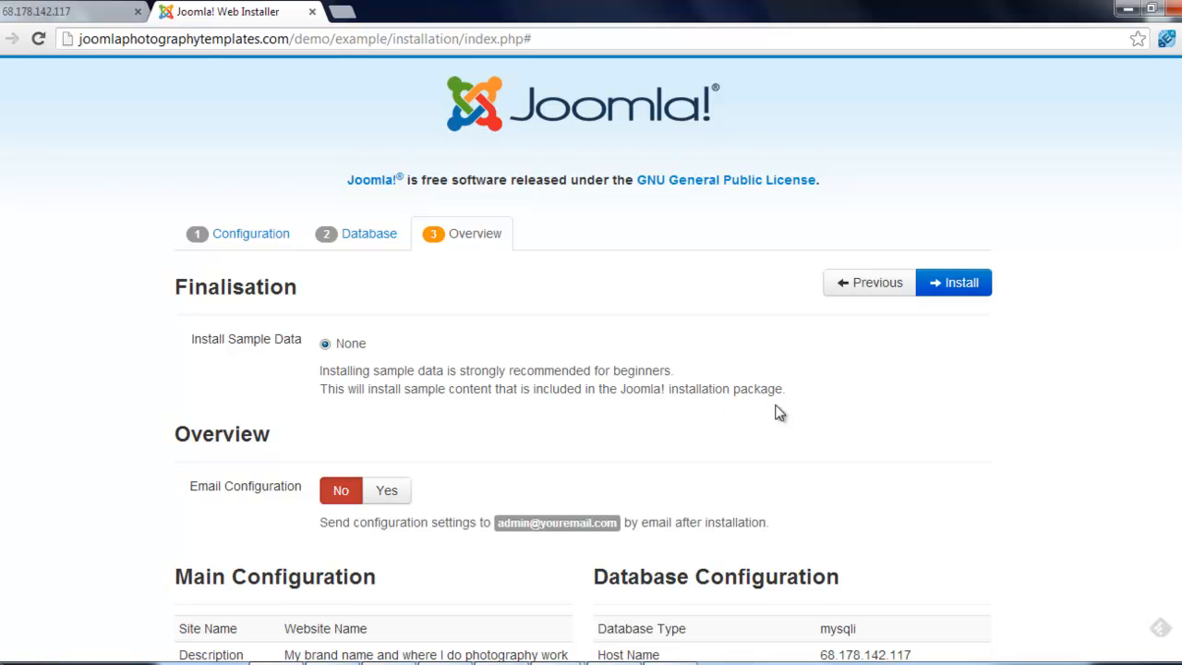
{"action": "mouse_move", "coordinate": [960, 283]}
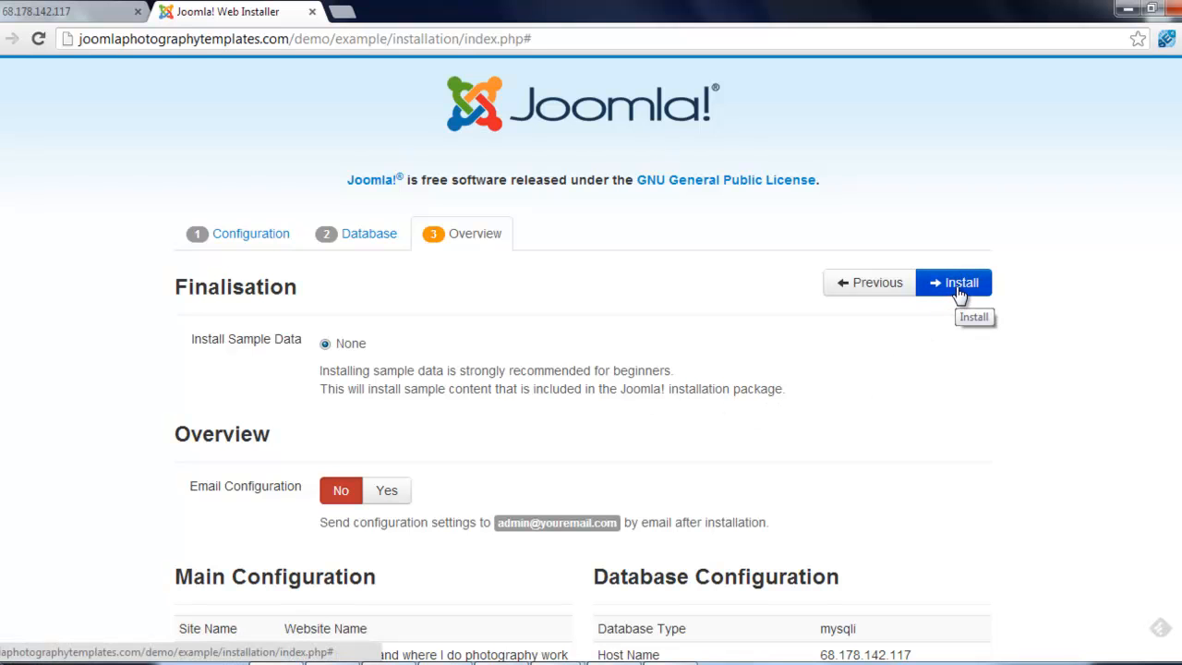
{"action": "left_click", "coordinate": [954, 283]}
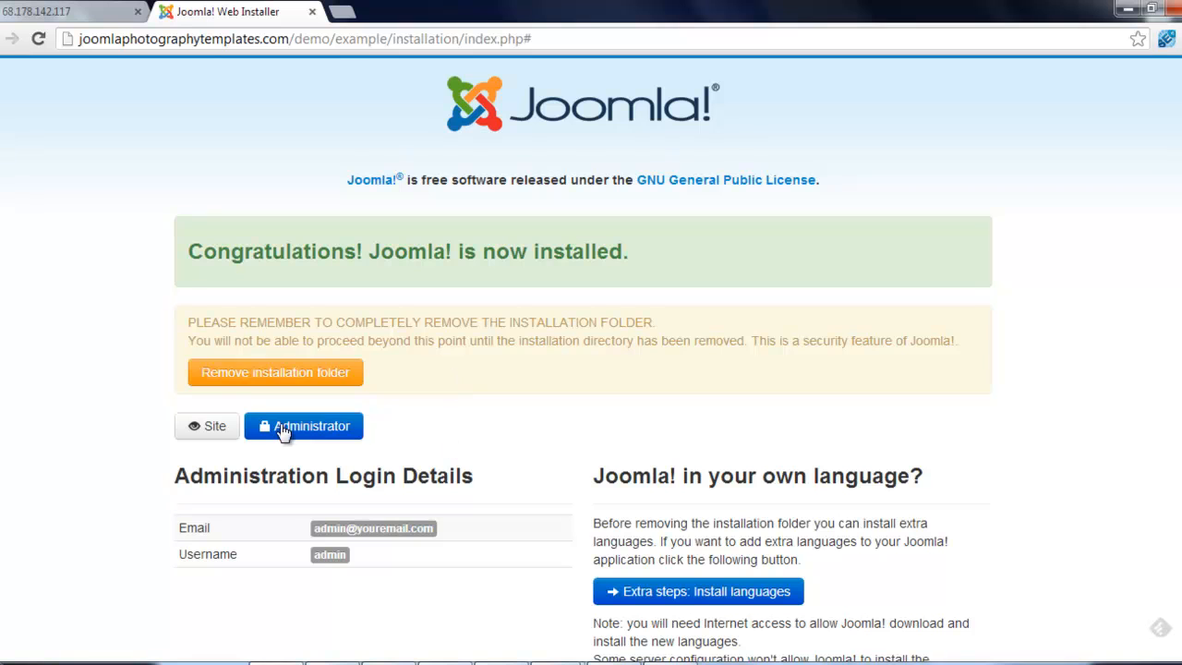
{"action": "mouse_move", "coordinate": [249, 382]}
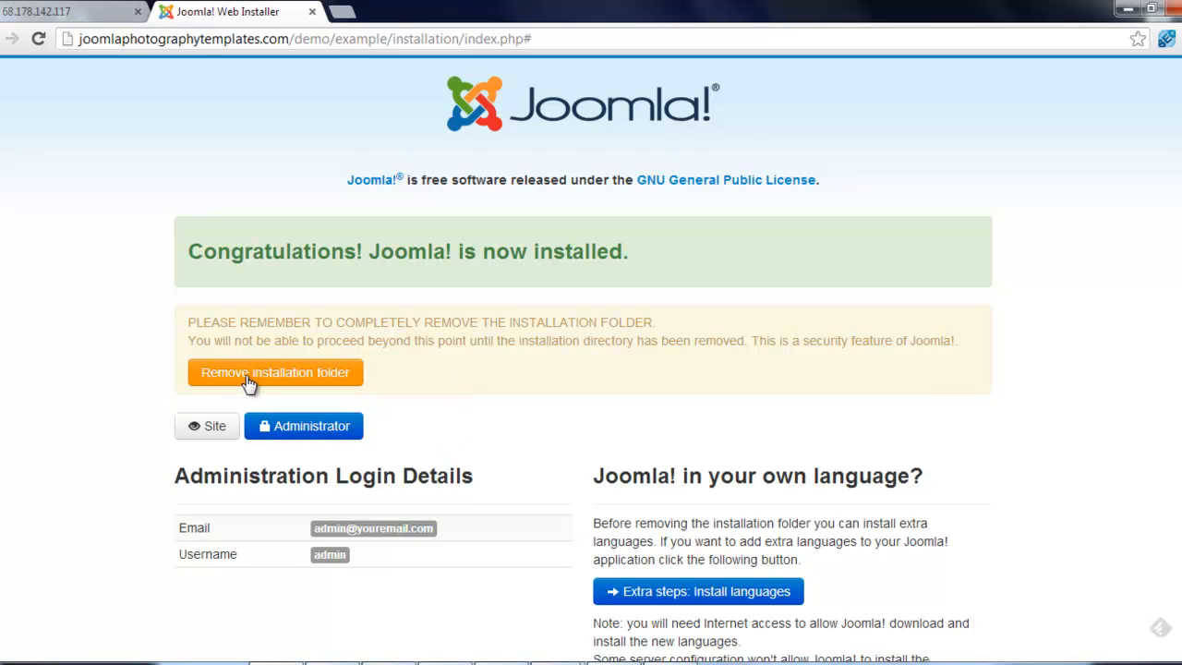
- Remove the installation folder, then load the new site's front page
{"action": "left_click", "coordinate": [275, 372]}
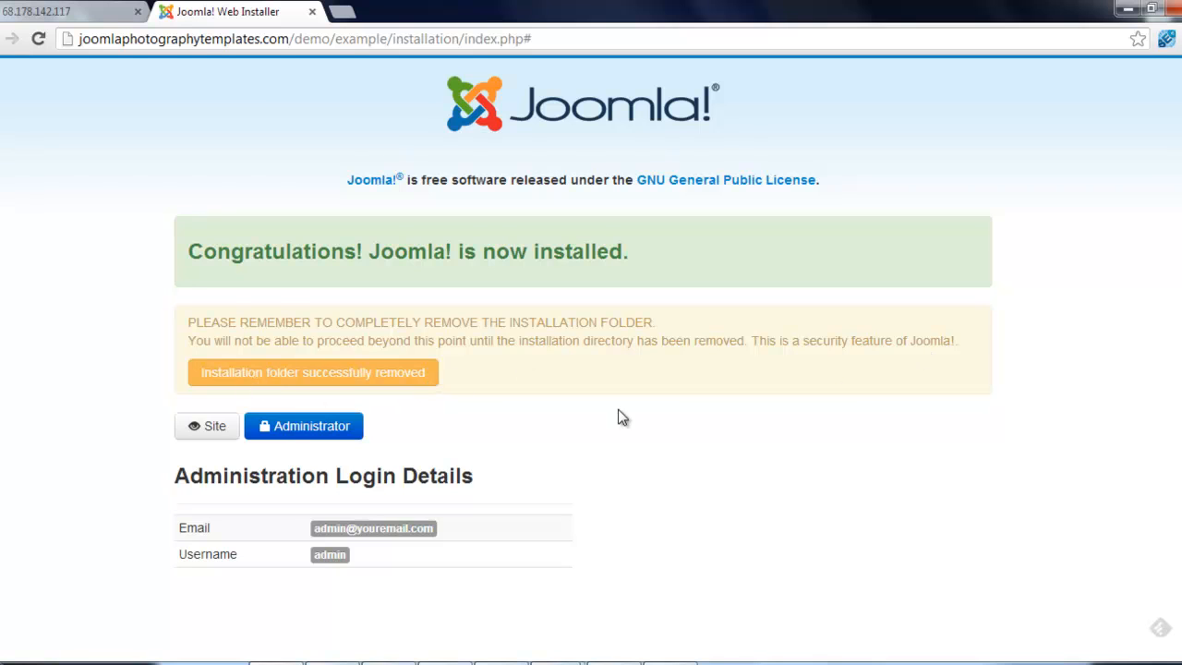
{"action": "left_click", "coordinate": [207, 425]}
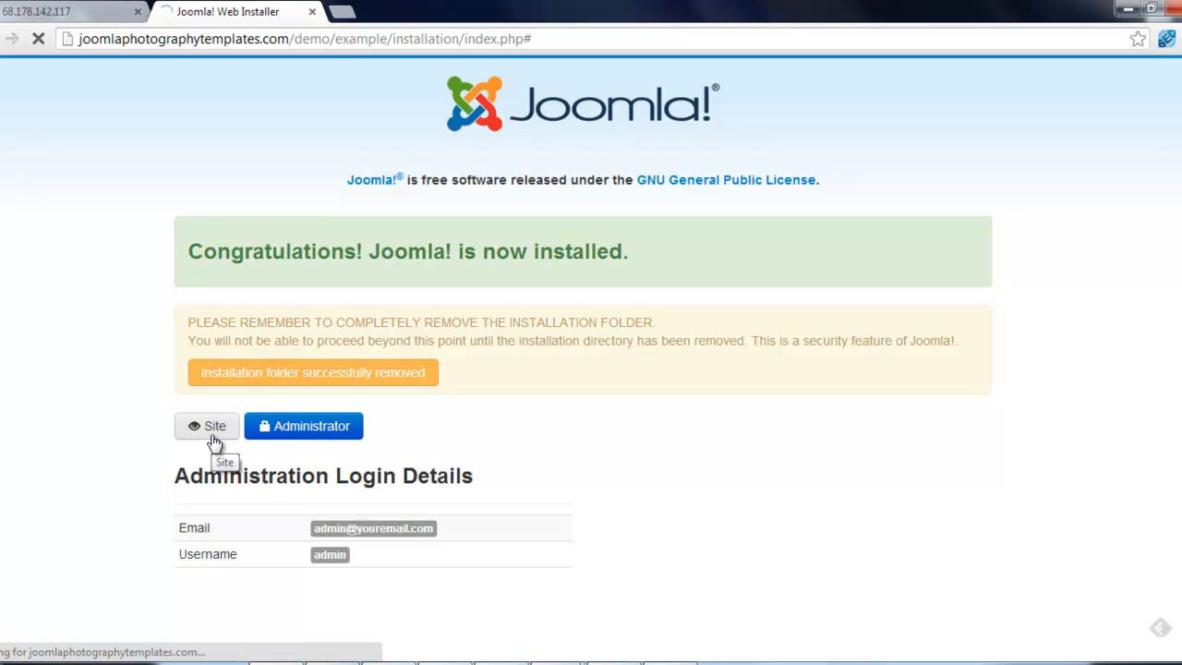
{"action": "left_click", "coordinate": [206, 426]}
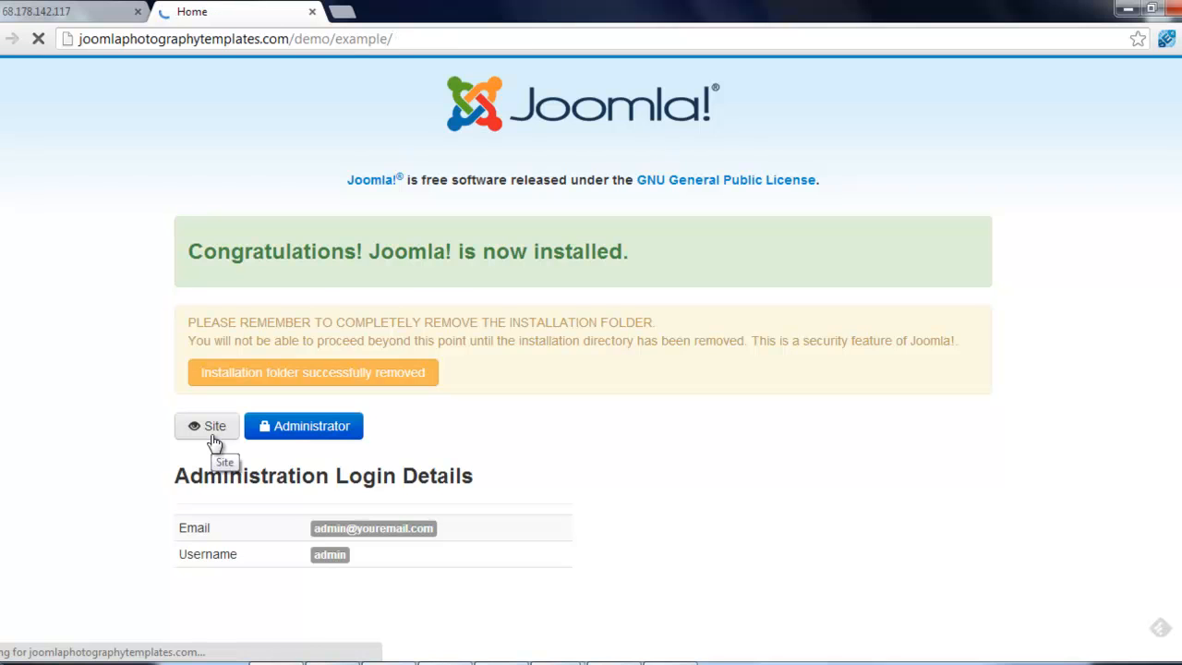
- Append 'administrator' to the site URL to reach the admin login
{"action": "left_click", "coordinate": [206, 426]}
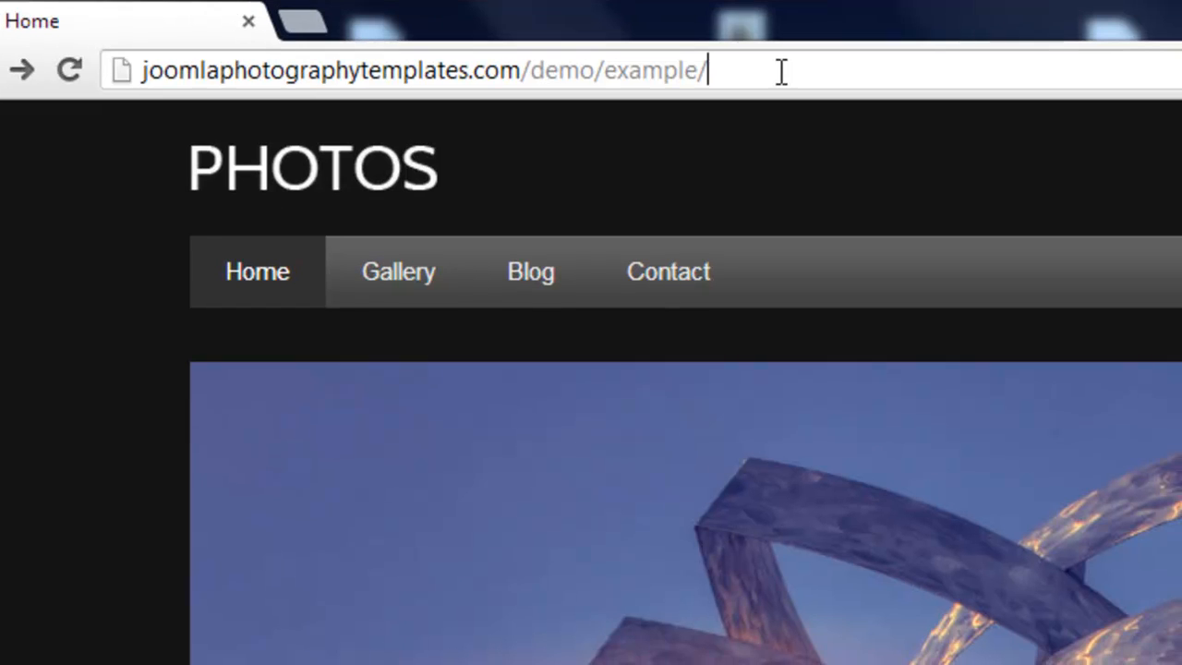
{"action": "type", "text": "administrator/"}
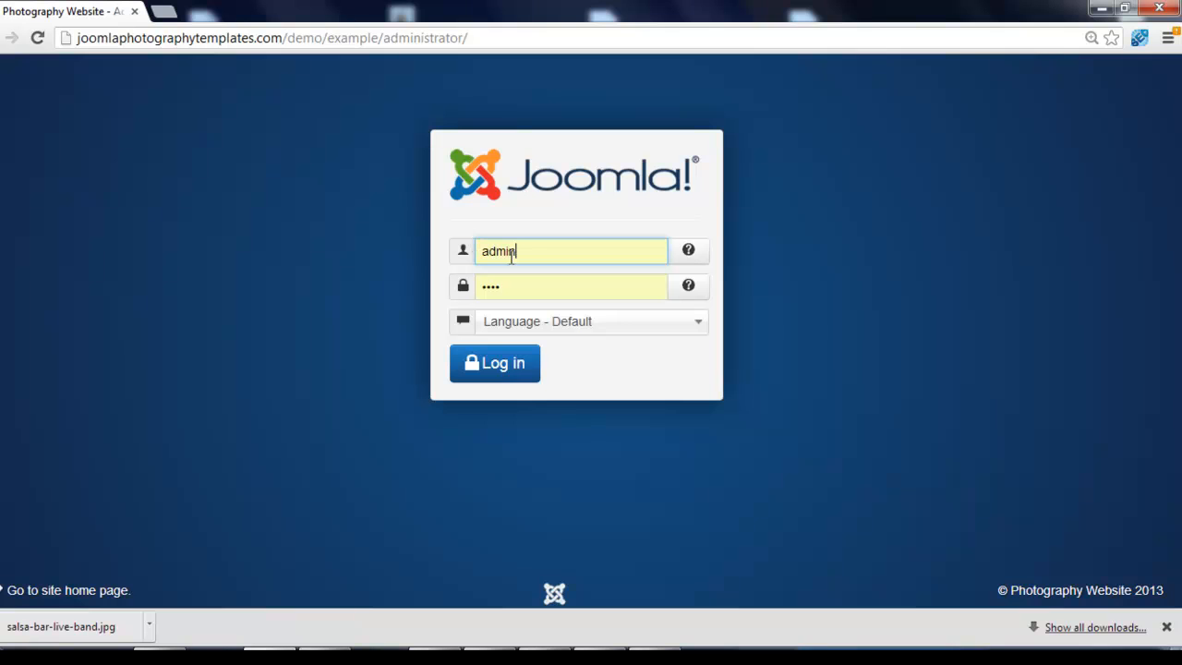
{"action": "mouse_move", "coordinate": [518, 286]}
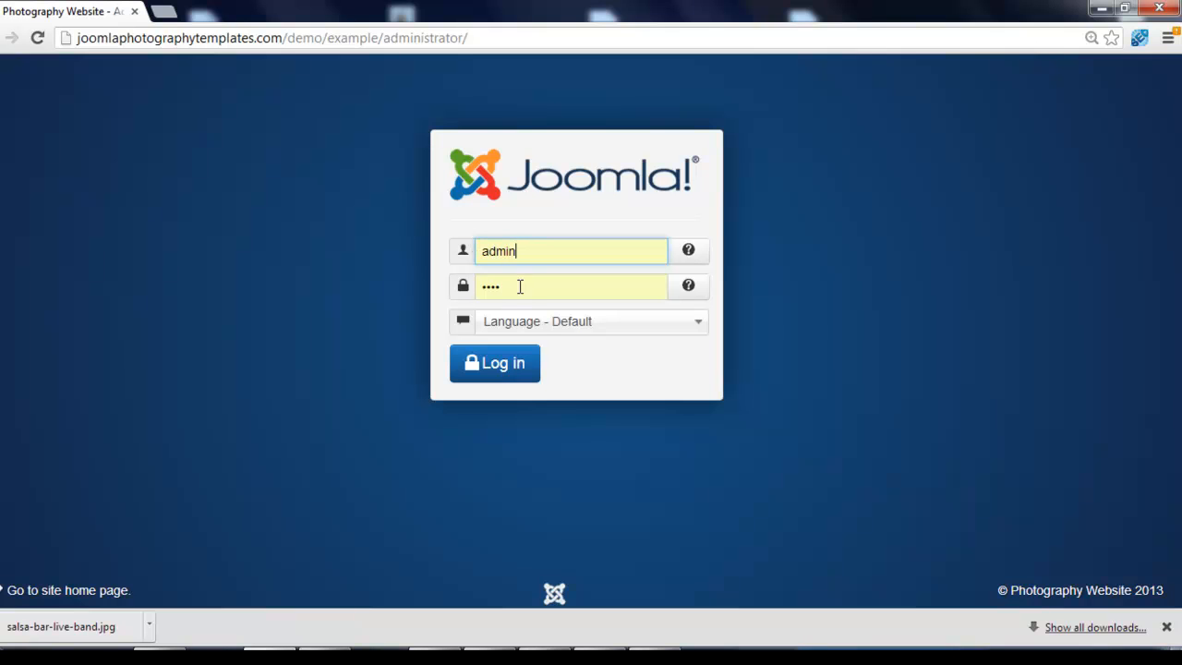
- Log in as admin to open the Joomla Administrator Control Panel
{"action": "left_click", "coordinate": [494, 362]}
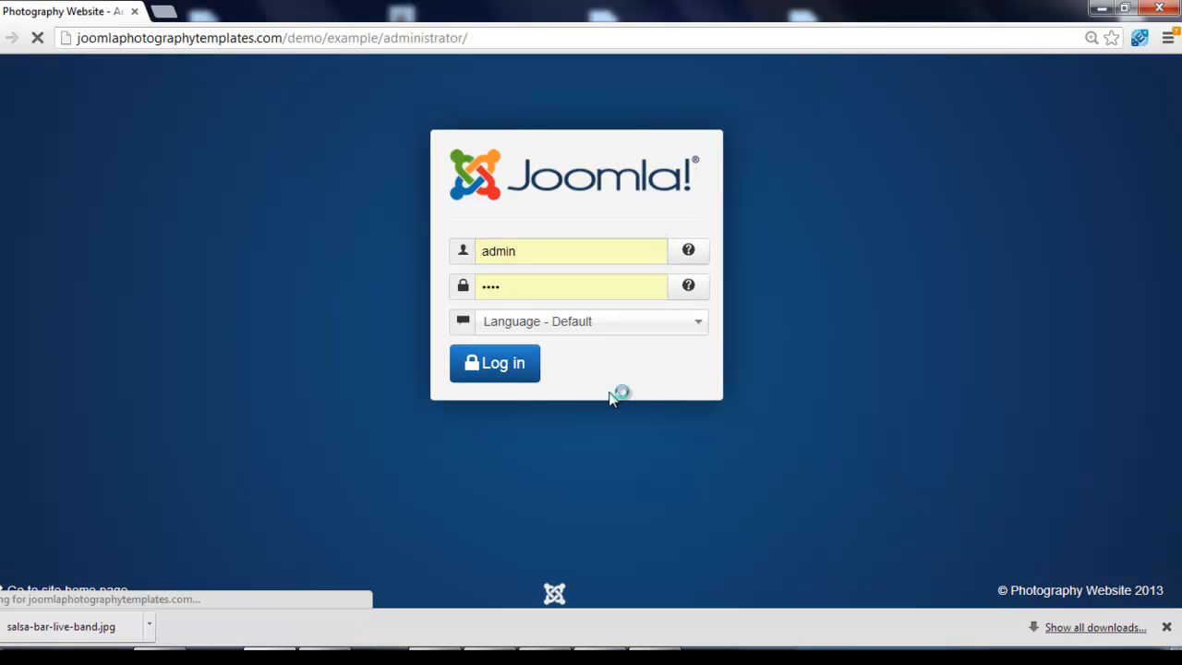
{"action": "left_click", "coordinate": [495, 362]}
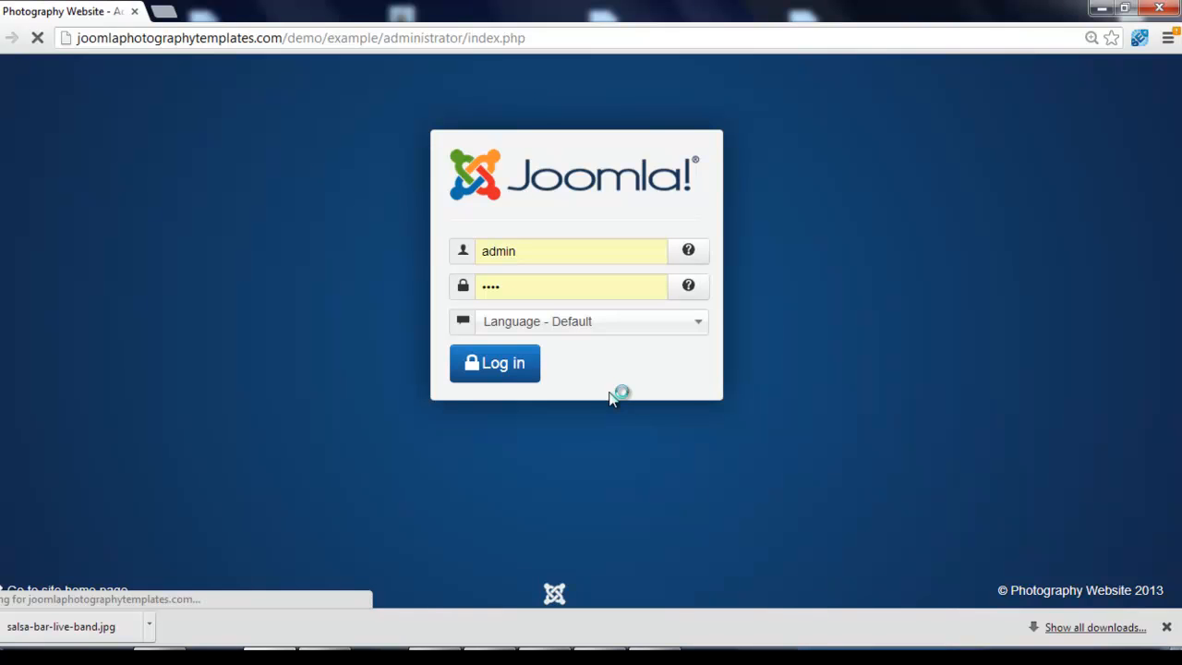
{"action": "left_click", "coordinate": [494, 362]}
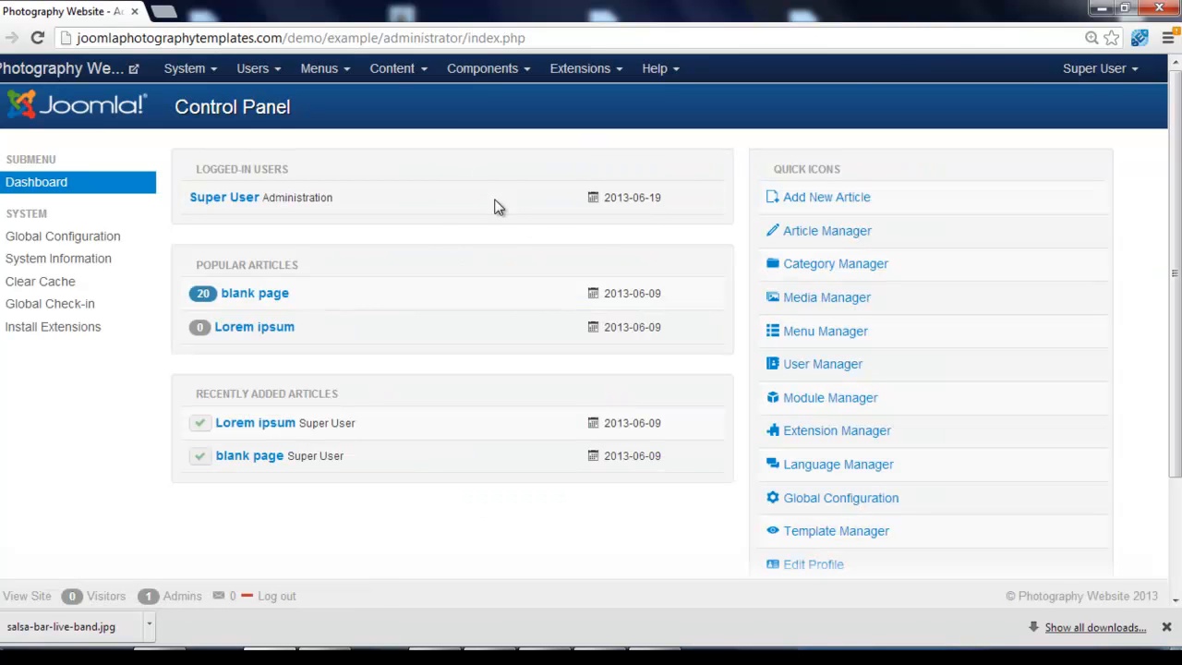
{"action": "mouse_move", "coordinate": [505, 214]}
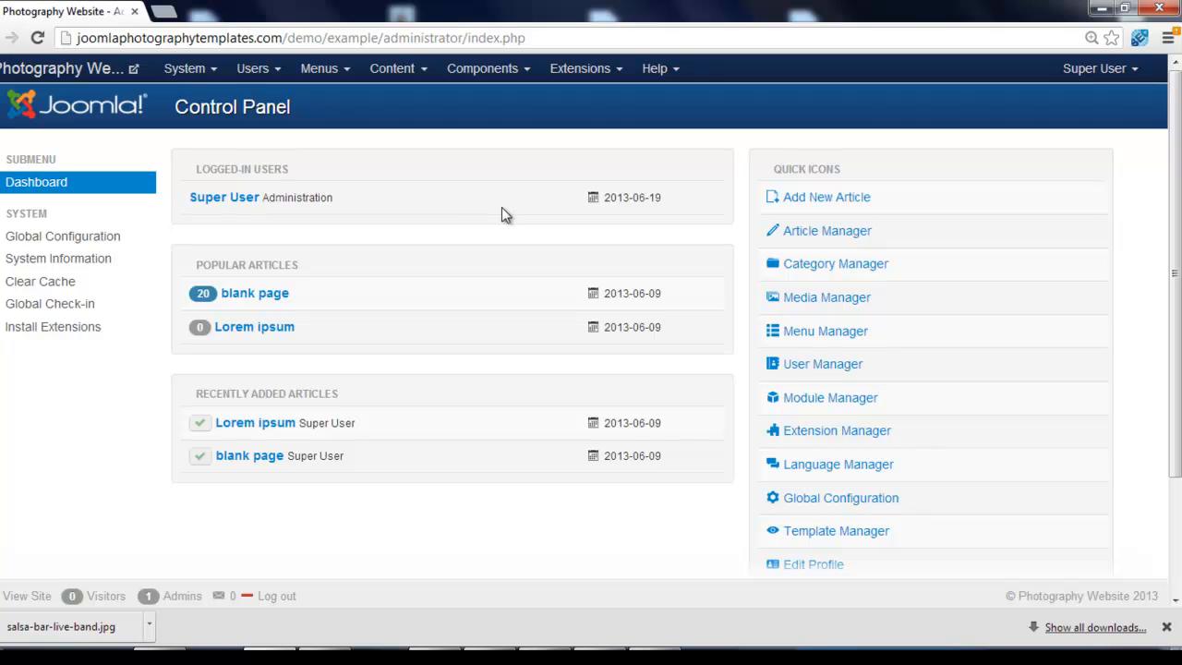